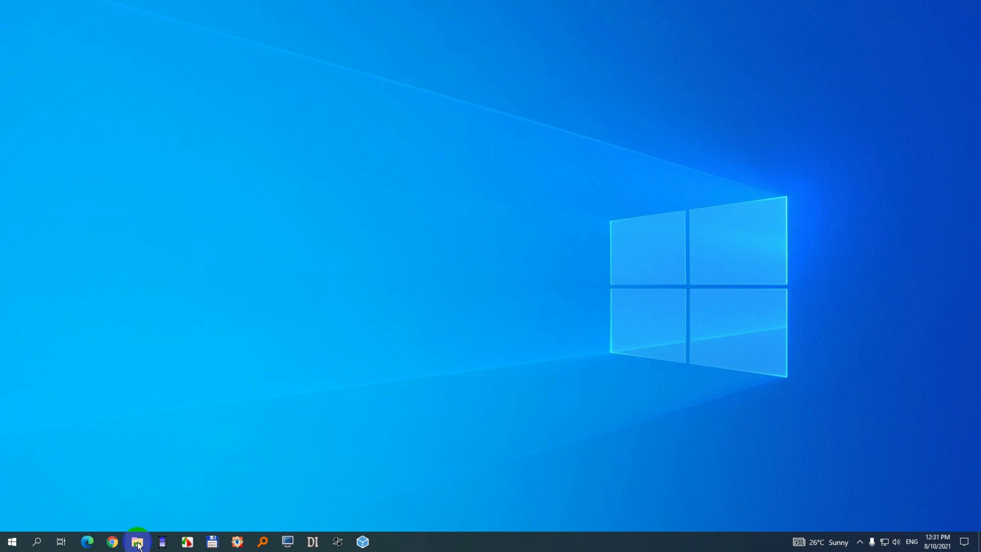
# Step: Open This PC's Properties to view the About page with Ryzen 9 3900X and 48 GB RAM
pyautogui.click(137, 541)
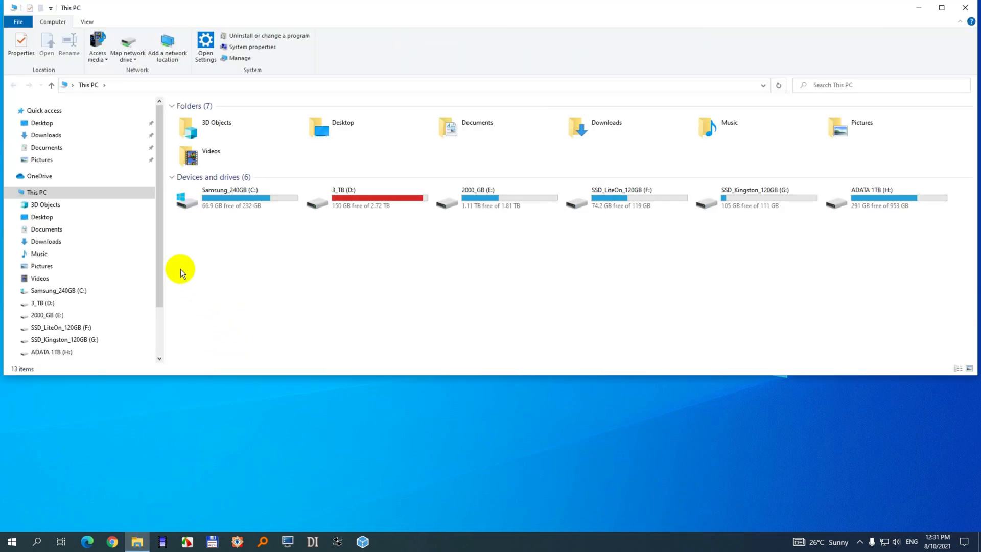
pyautogui.rightClick(36, 193)
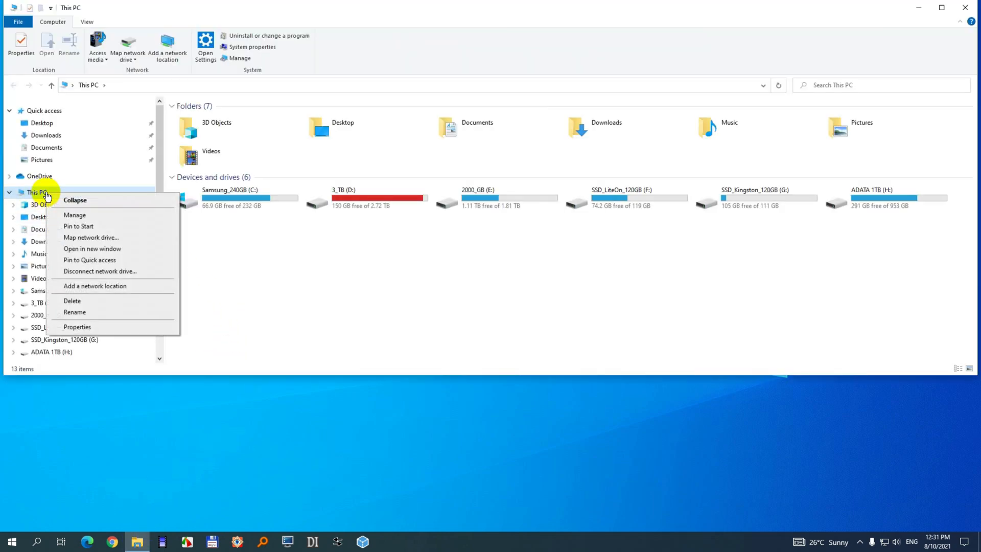
pyautogui.moveTo(111, 329)
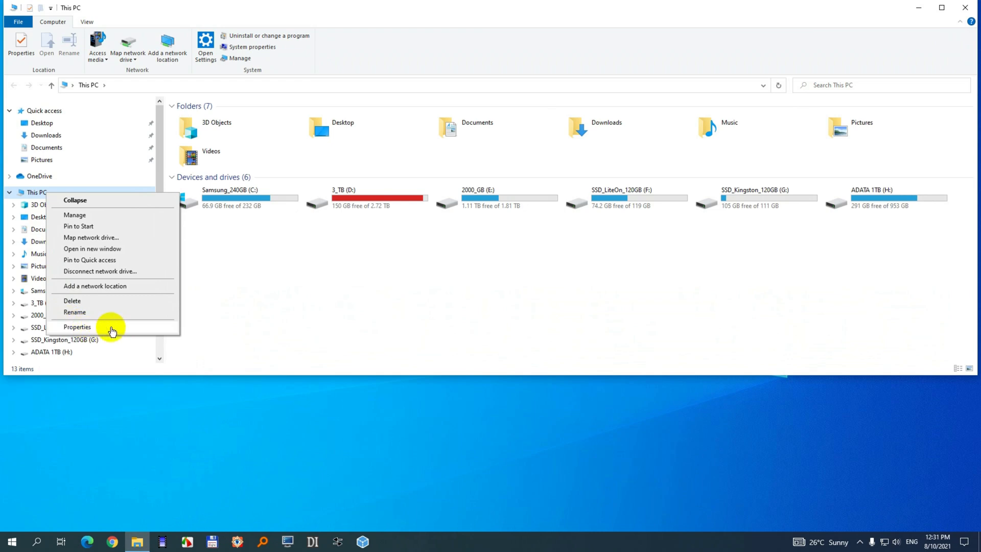
pyautogui.click(77, 327)
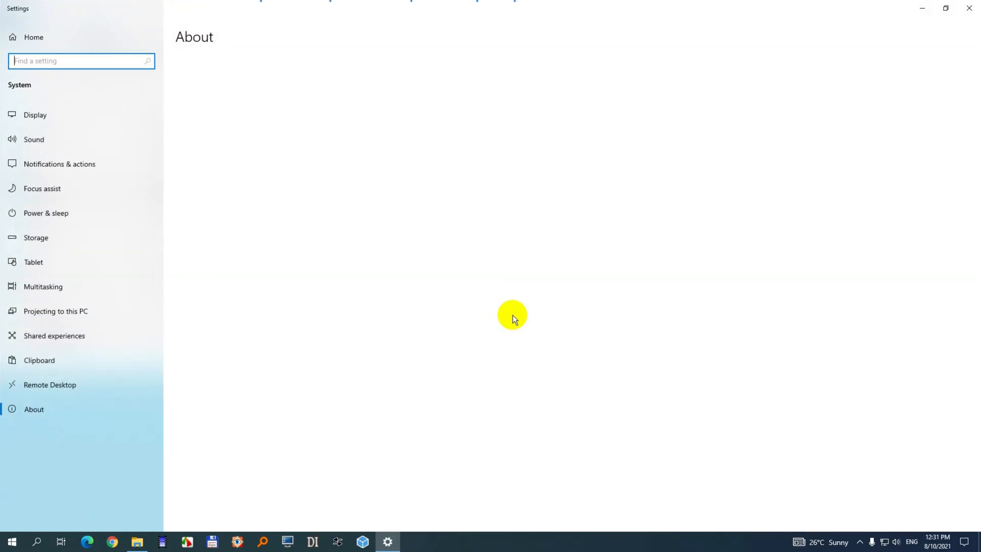
pyautogui.click(944, 8)
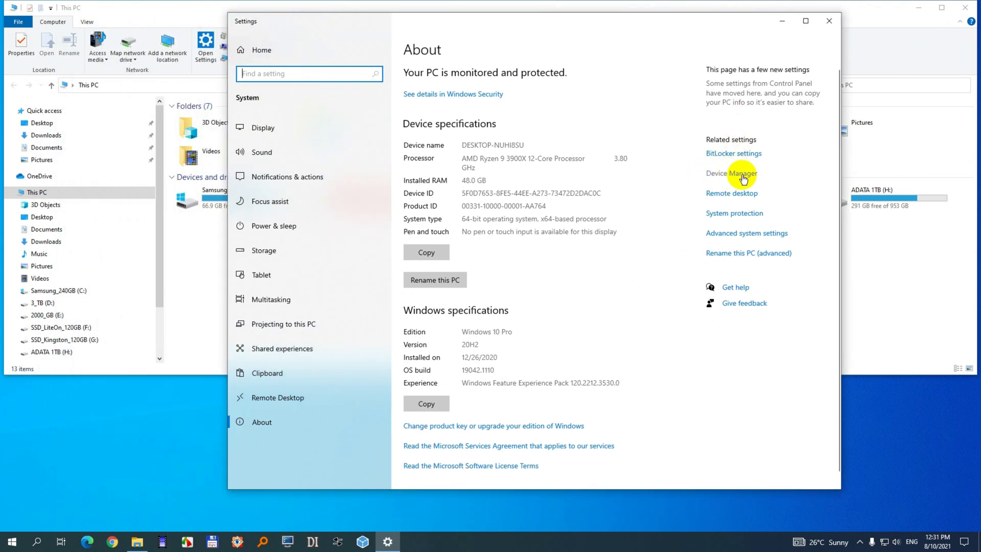
# Step: Check the GTX 1070's driver details in Device Manager and run an automatic driver search
pyautogui.click(731, 173)
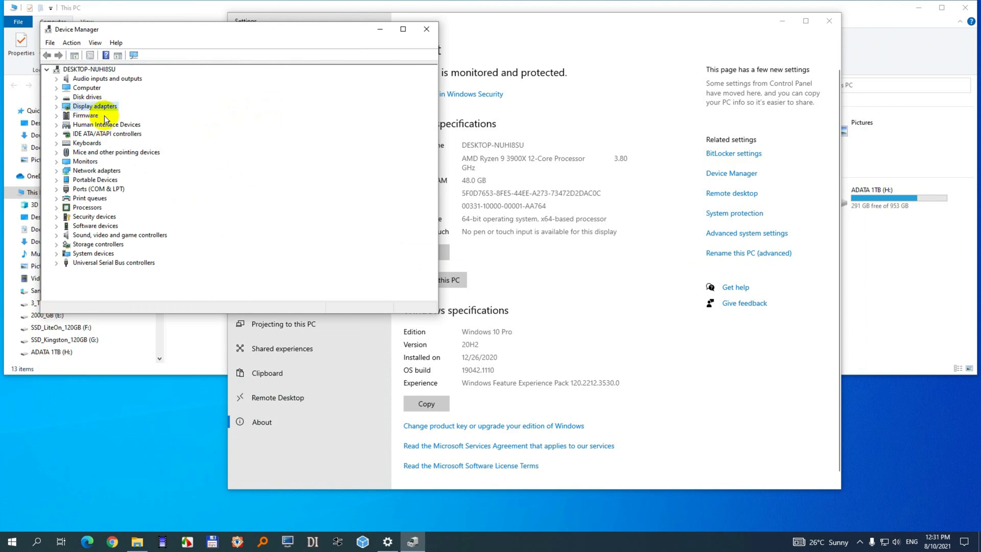
pyautogui.click(57, 106)
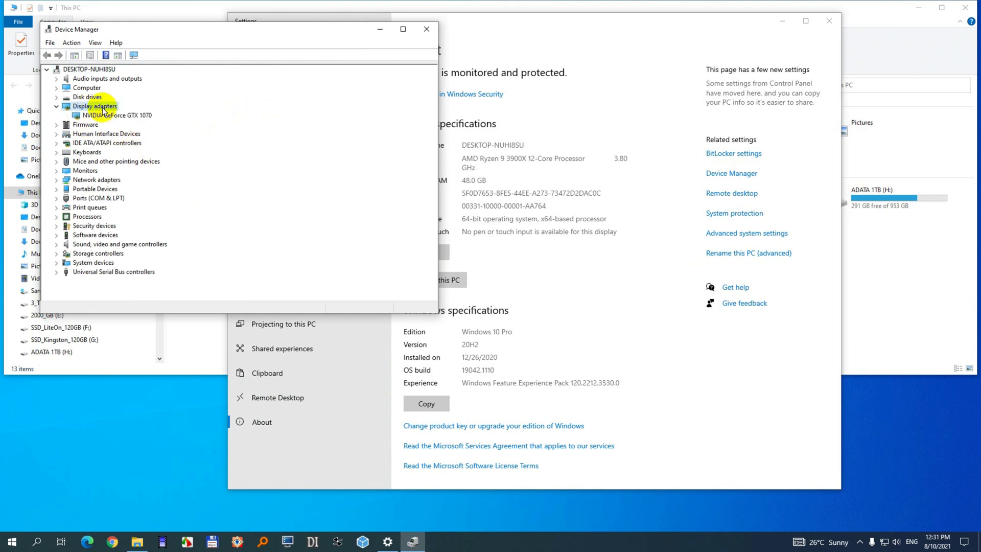
pyautogui.click(117, 115)
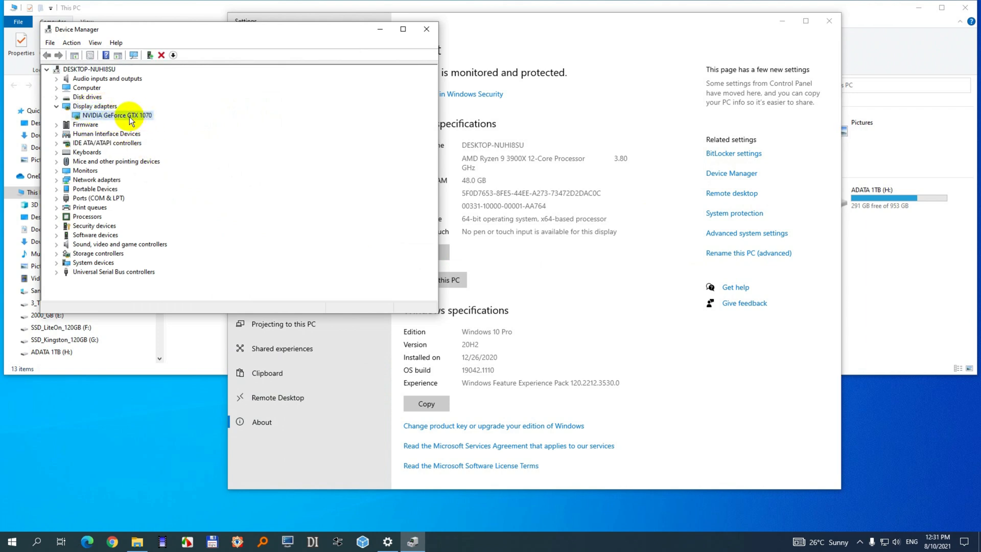
pyautogui.rightClick(115, 115)
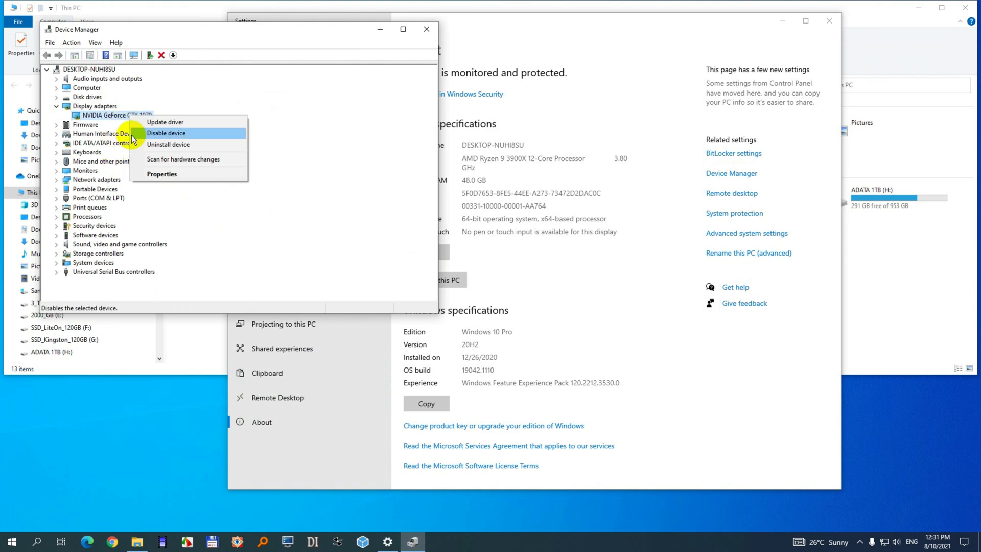
pyautogui.moveTo(165, 174)
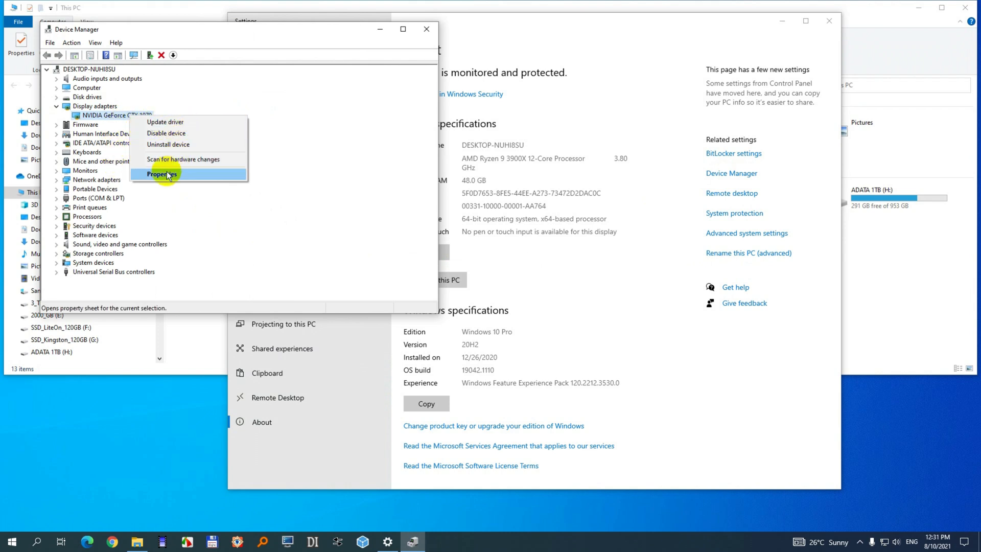
pyautogui.click(161, 174)
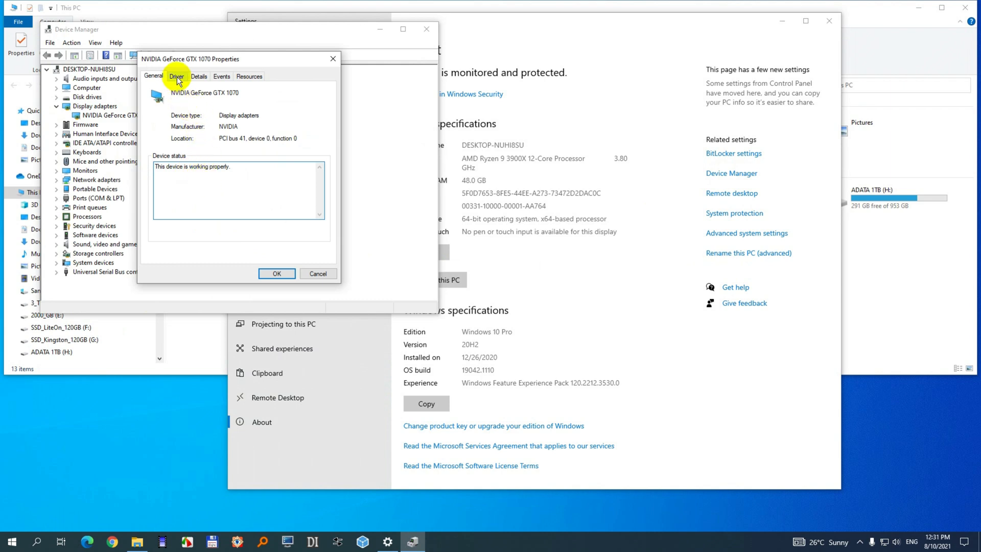
pyautogui.click(176, 76)
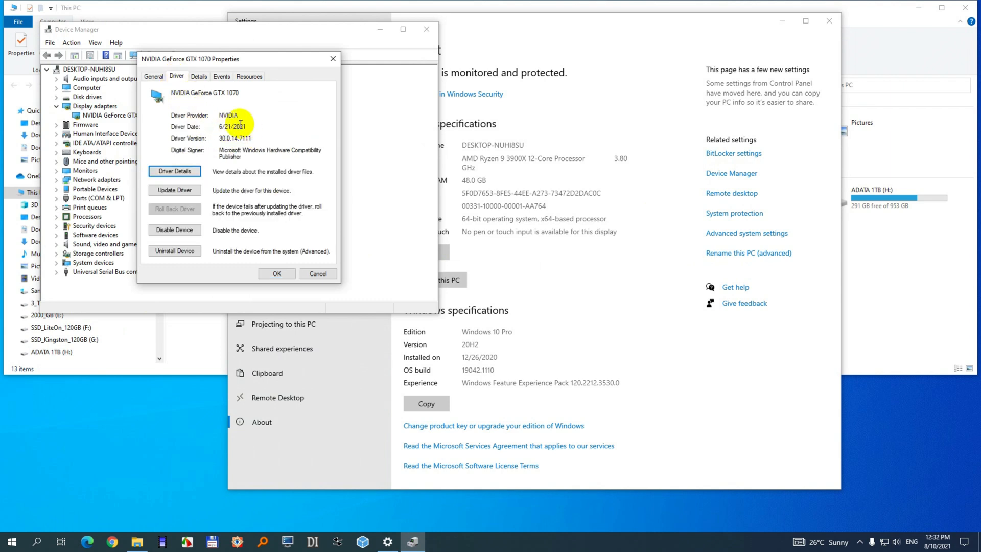
pyautogui.moveTo(217, 132)
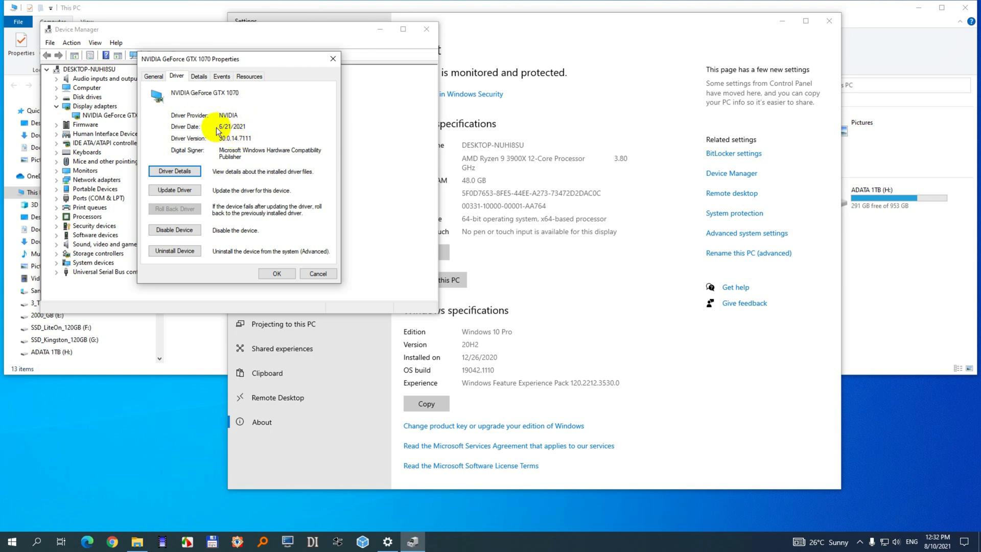
pyautogui.moveTo(704, 399)
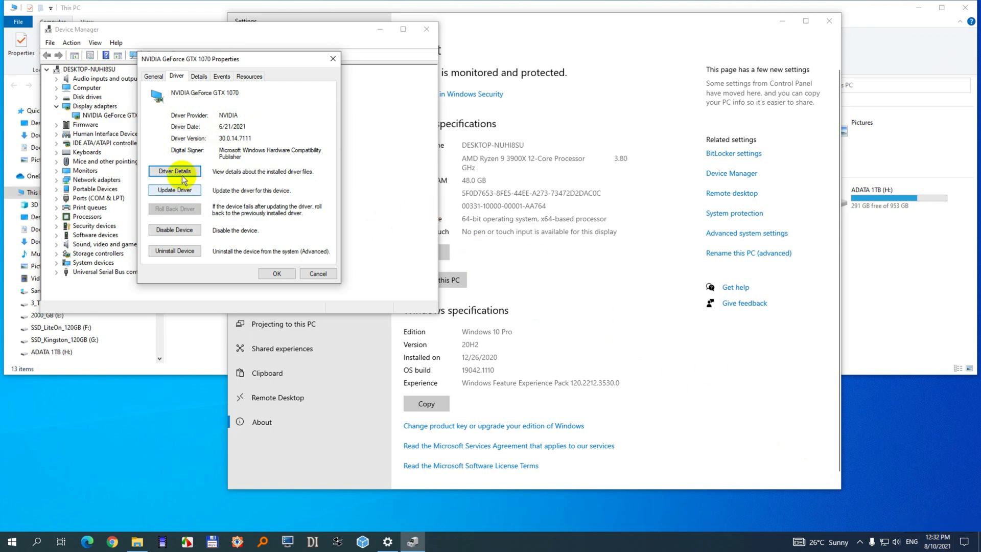
pyautogui.moveTo(175, 189)
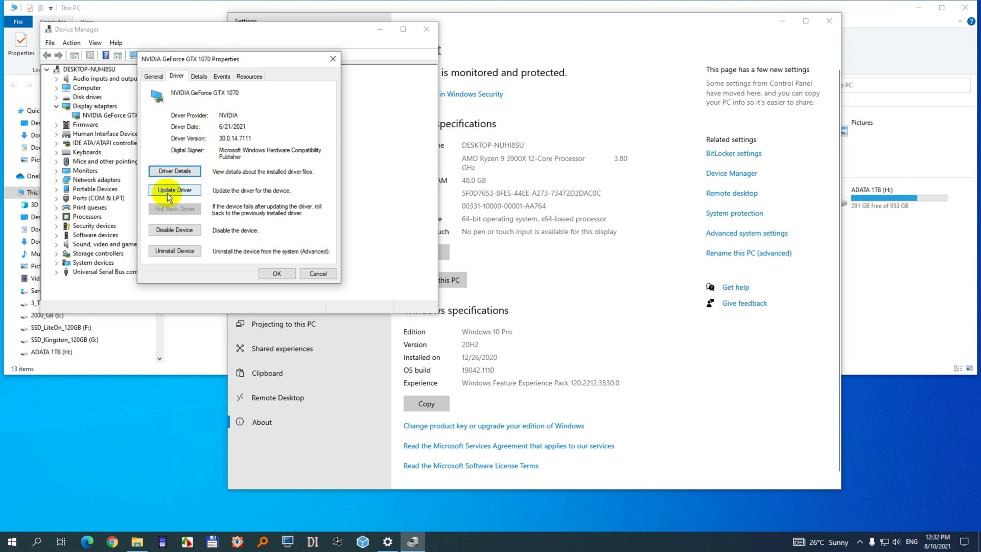
pyautogui.click(175, 189)
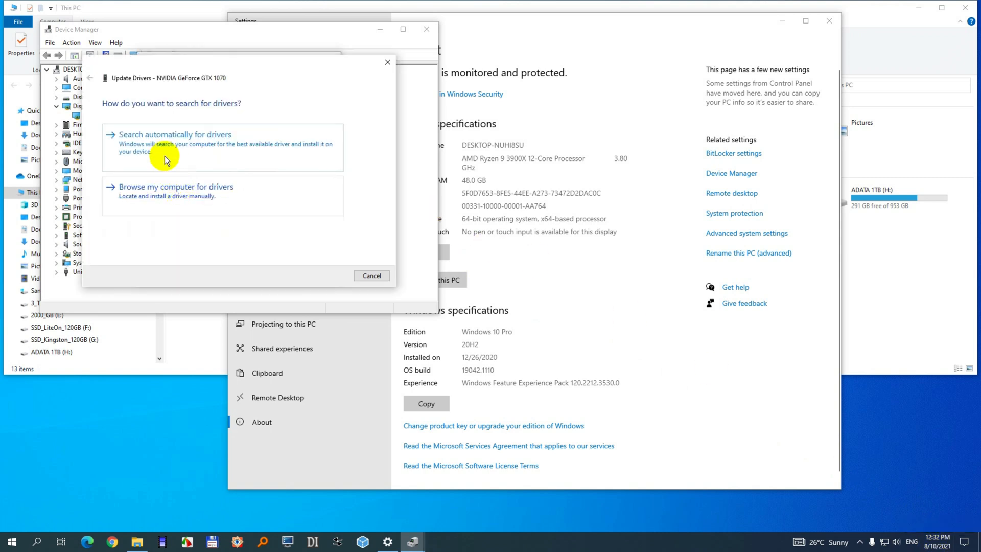
pyautogui.moveTo(202, 149)
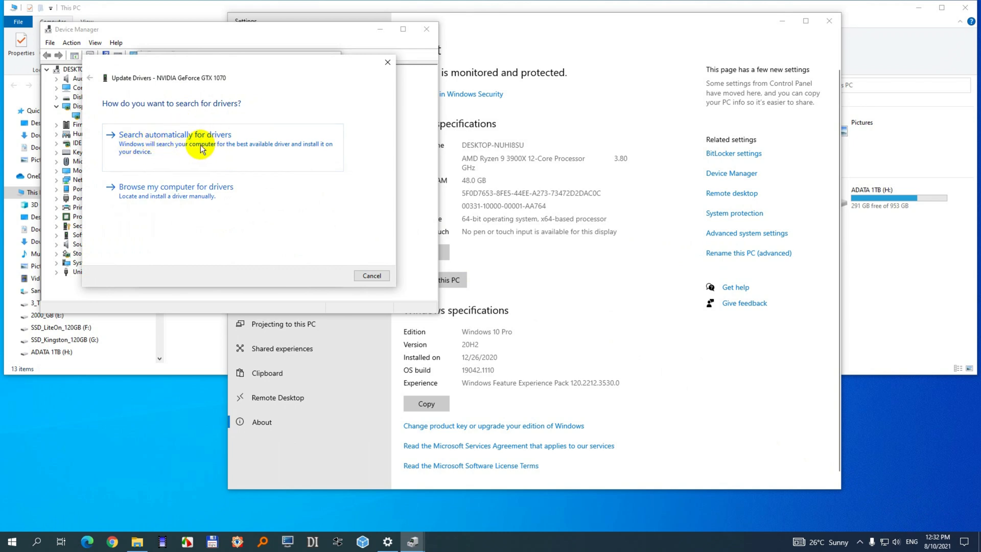
pyautogui.click(175, 134)
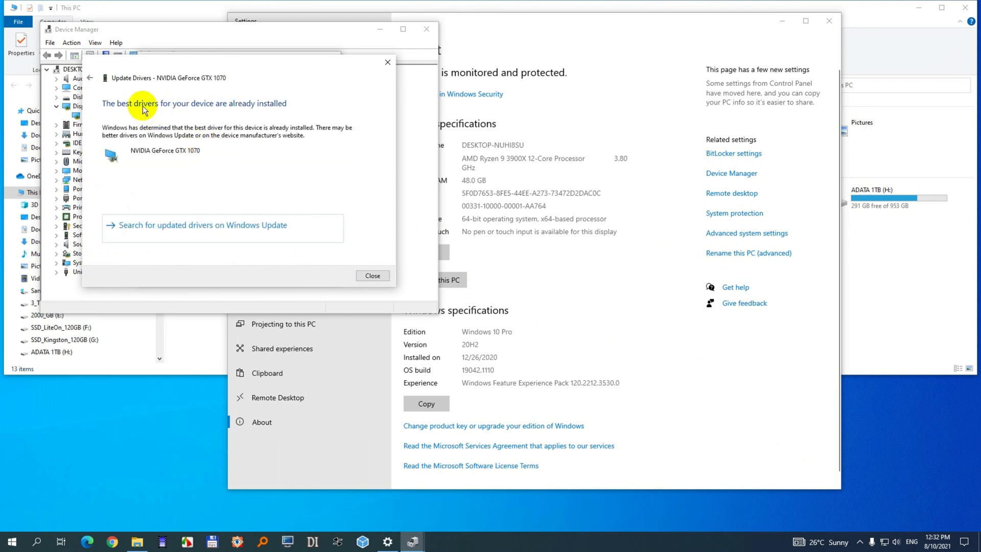
pyautogui.moveTo(220, 116)
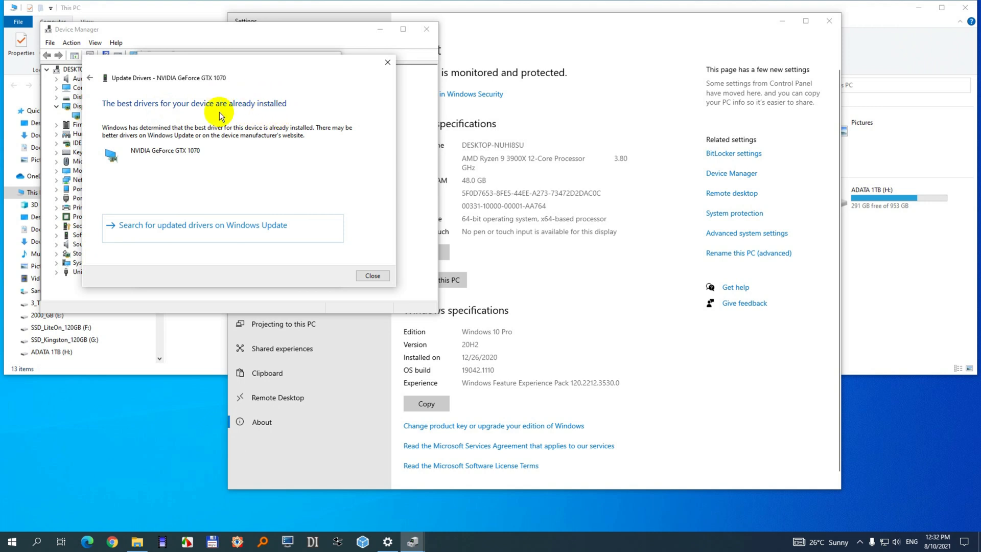
pyautogui.moveTo(193, 238)
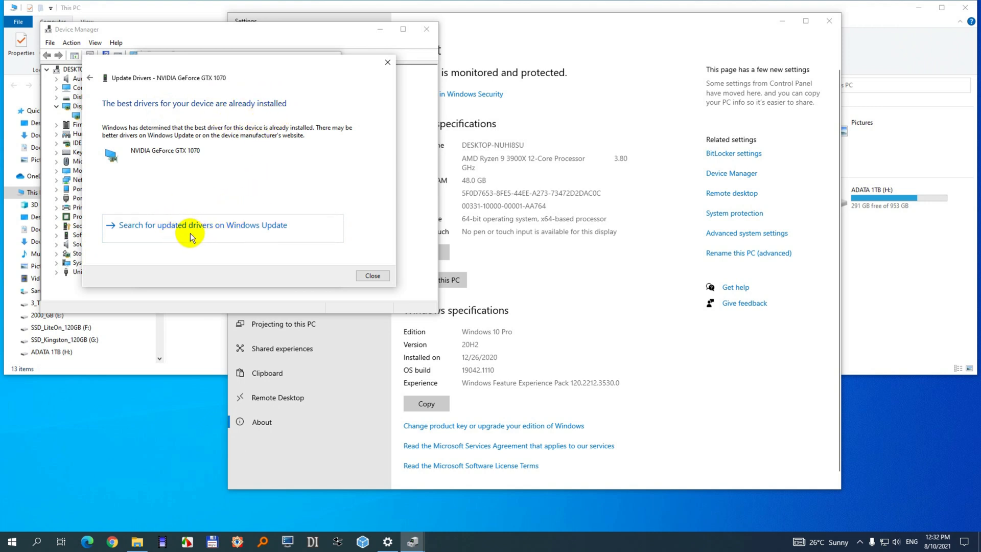
pyautogui.moveTo(253, 236)
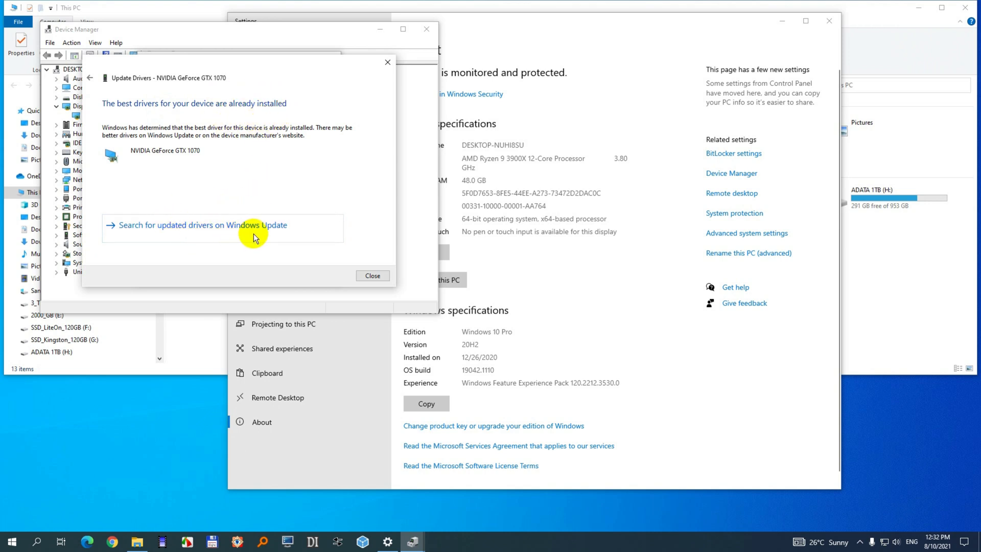
# Step: Review optional driver updates on Windows Update, finding AOC, Samsung and Realtek drivers but no NVIDIA
pyautogui.click(200, 225)
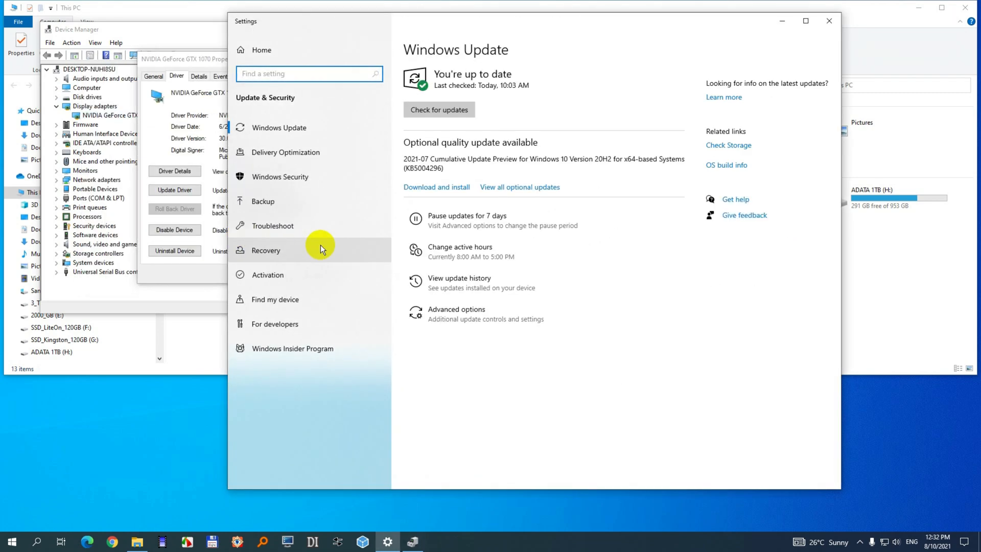
pyautogui.moveTo(504, 313)
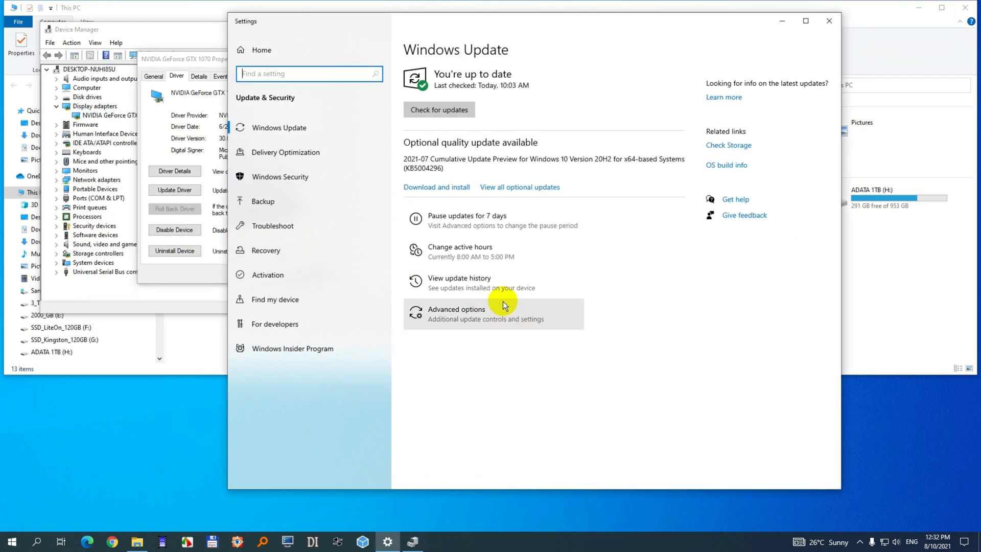
pyautogui.moveTo(536, 191)
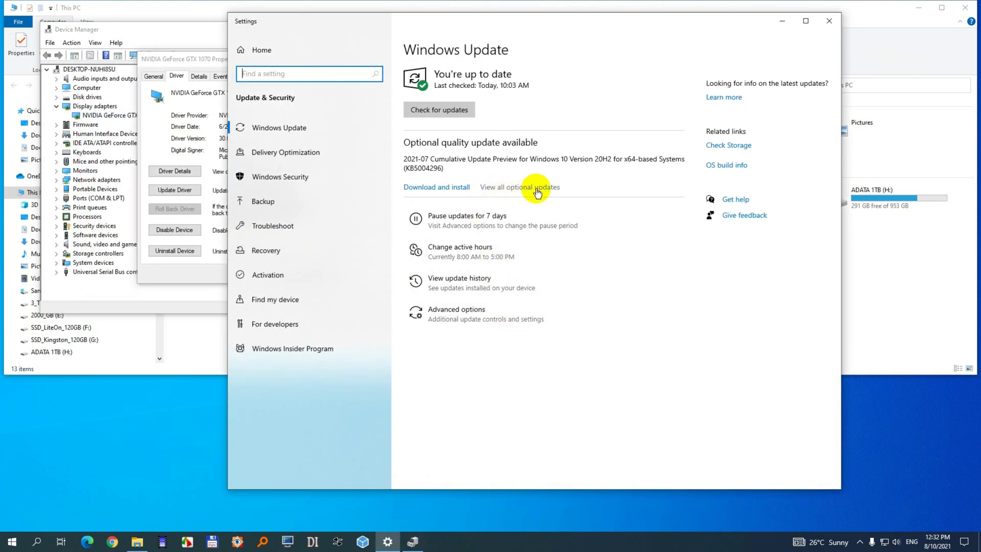
pyautogui.click(519, 186)
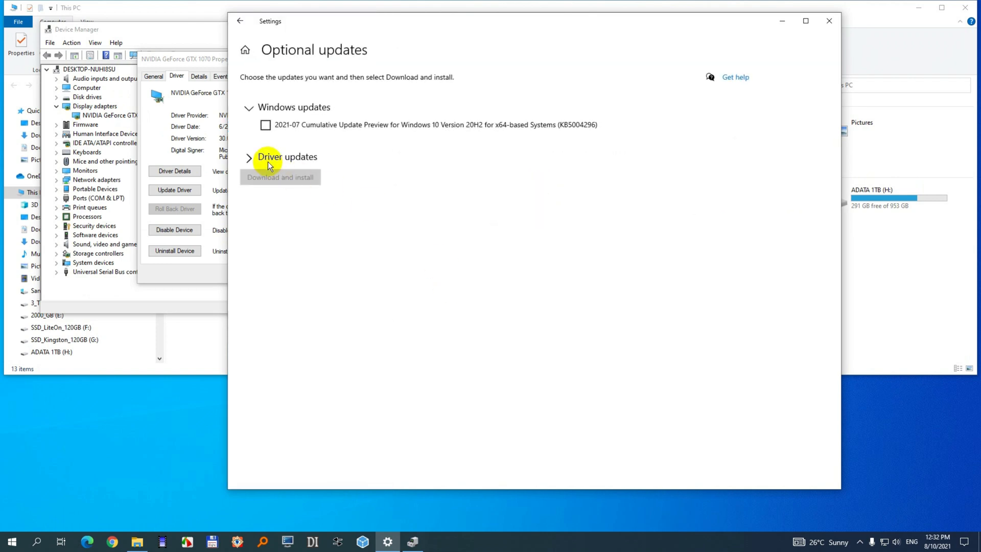
pyautogui.click(250, 157)
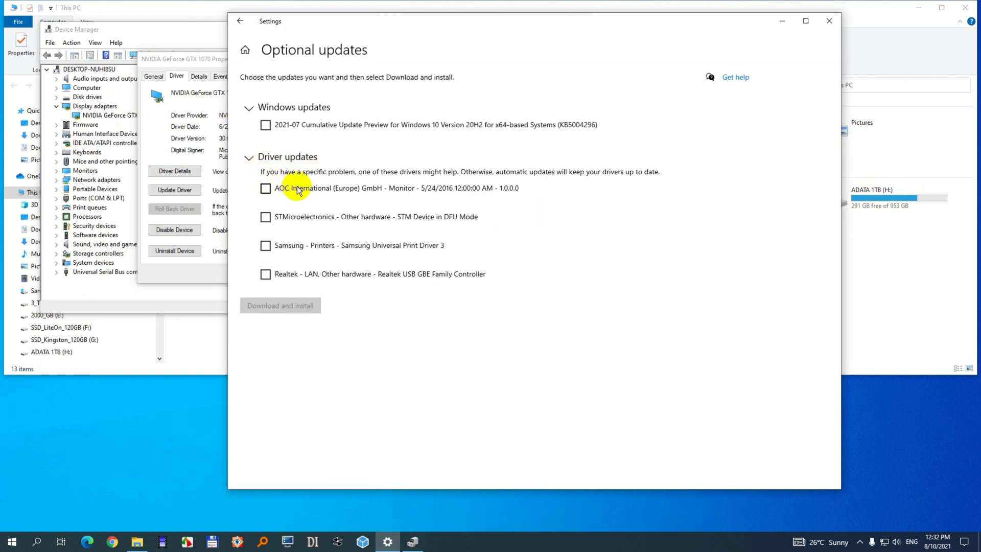
pyautogui.moveTo(306, 272)
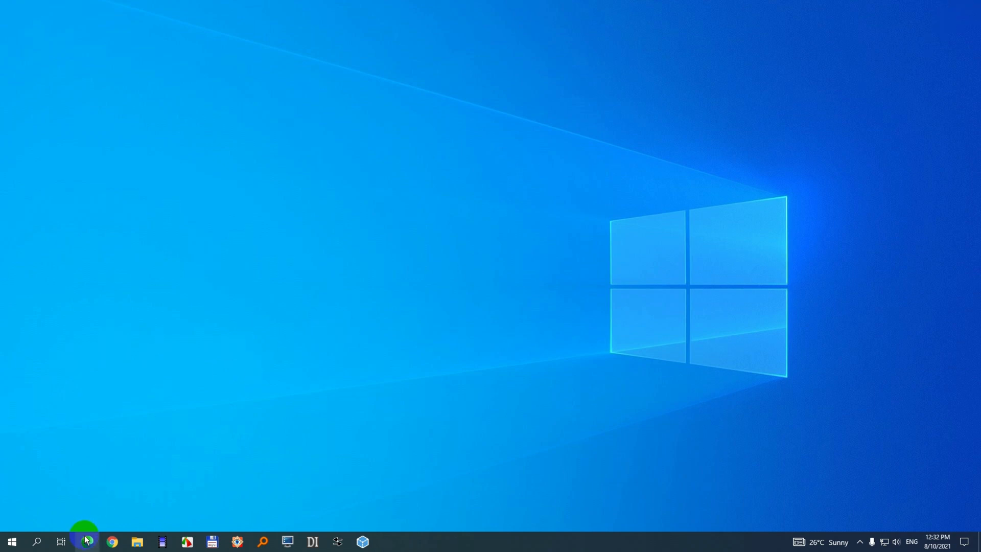
# Step: Search Google in Edge for 'driver update download gtx 1070'
pyautogui.click(87, 542)
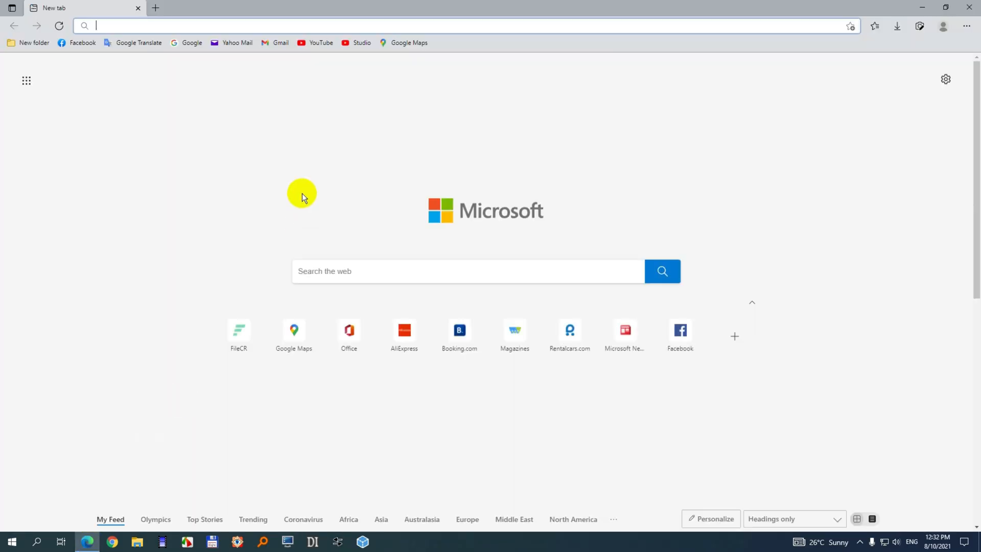
pyautogui.moveTo(288, 161)
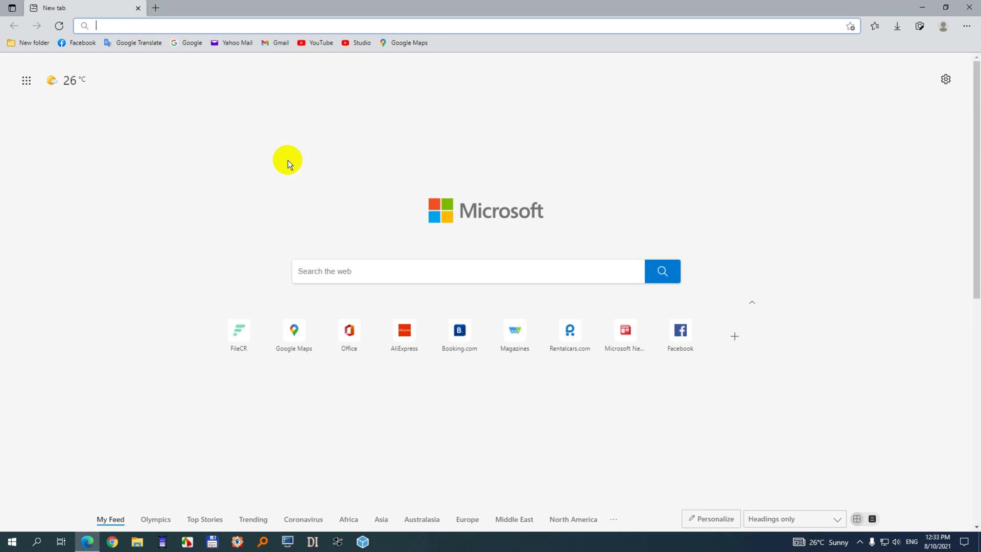
pyautogui.write('gtx')
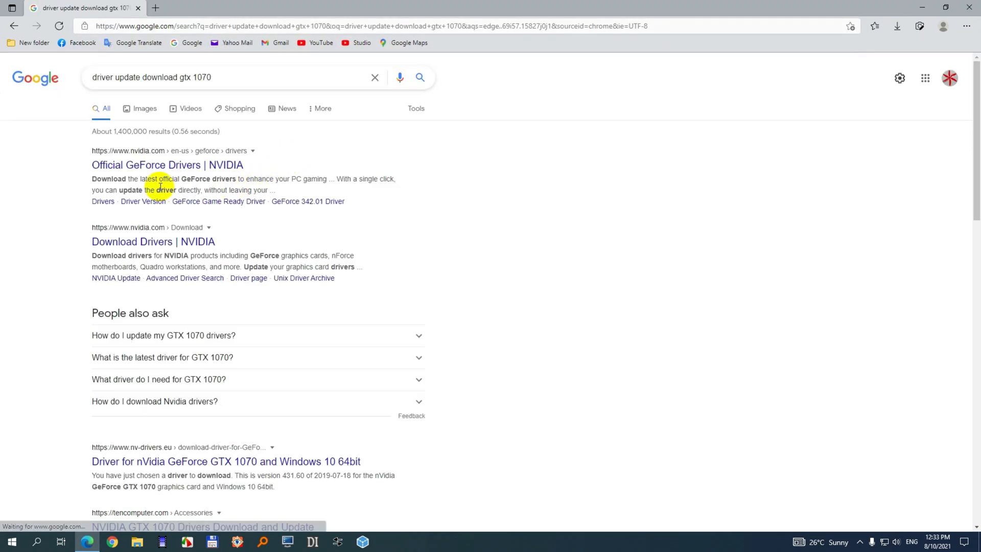
pyautogui.moveTo(155, 170)
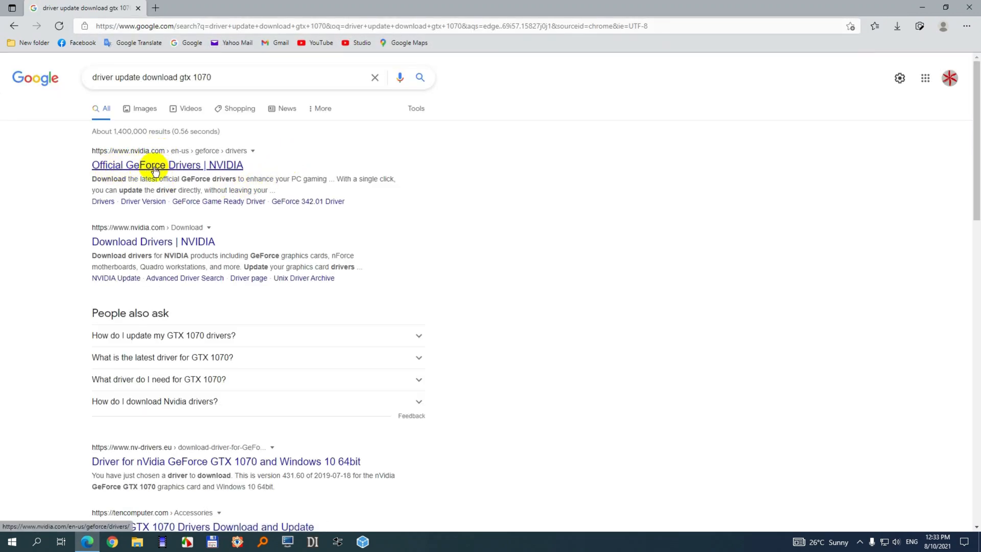
# Step: On NVIDIA's GeForce Drivers page, select GeForce, GeForce 10 Series and GeForce GTX 1070
pyautogui.click(167, 165)
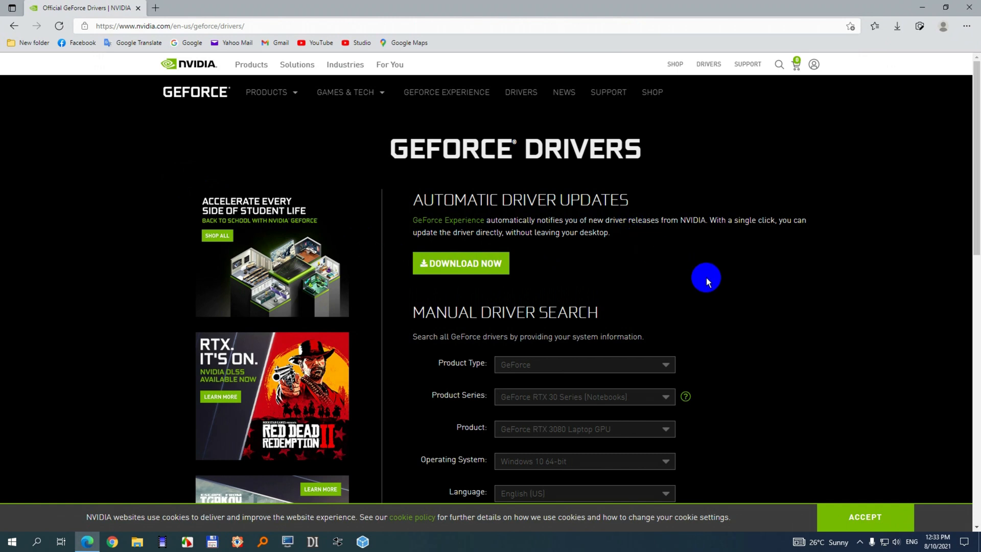
pyautogui.scroll(-3)
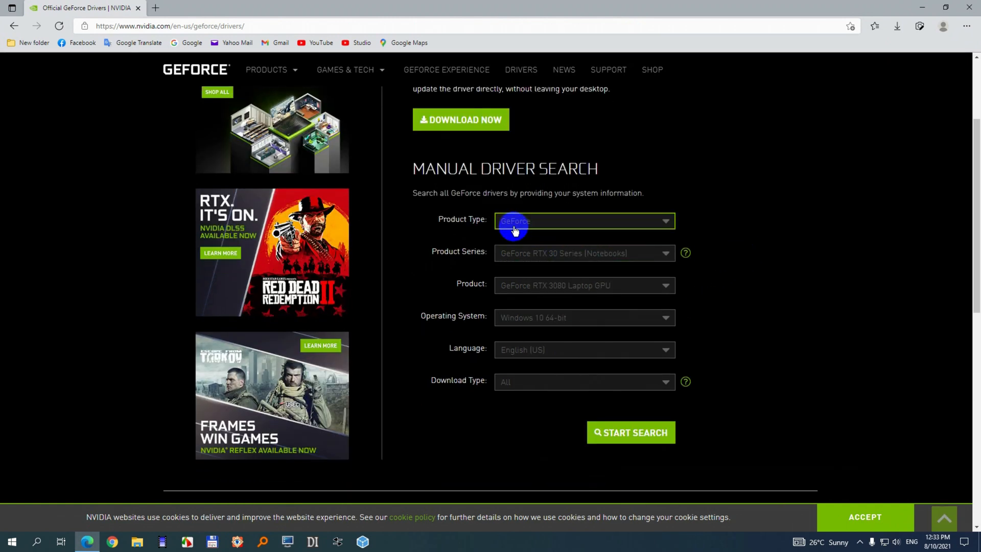
pyautogui.click(584, 221)
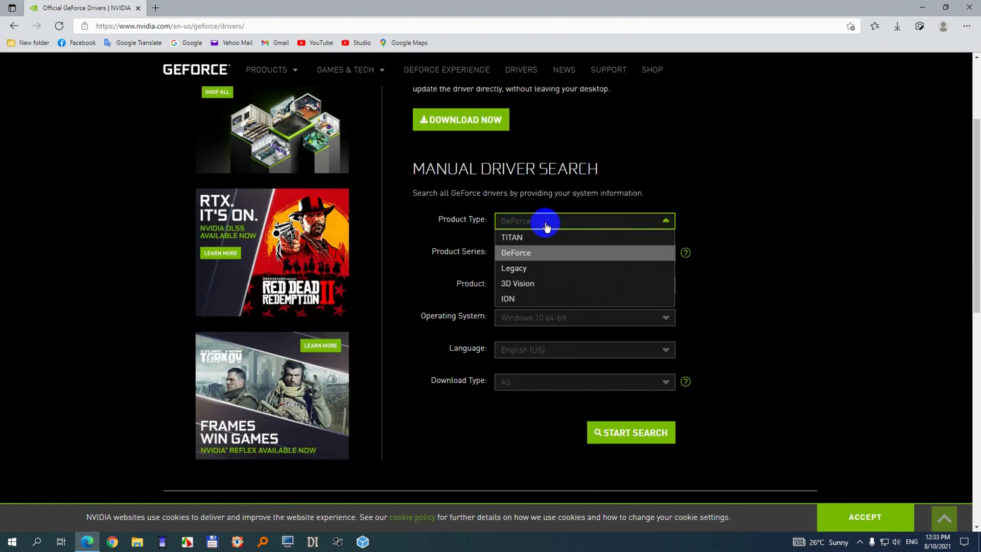
pyautogui.click(515, 252)
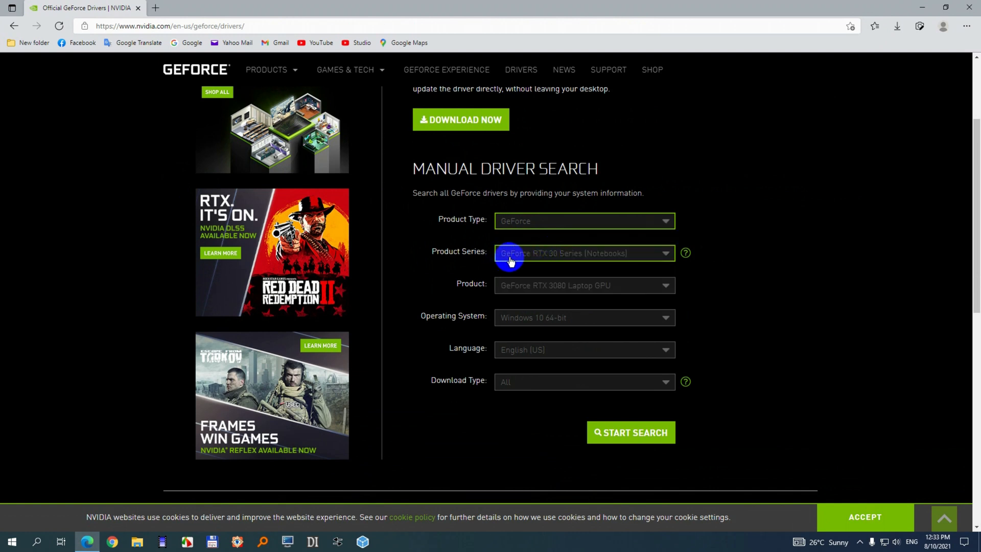
pyautogui.click(582, 252)
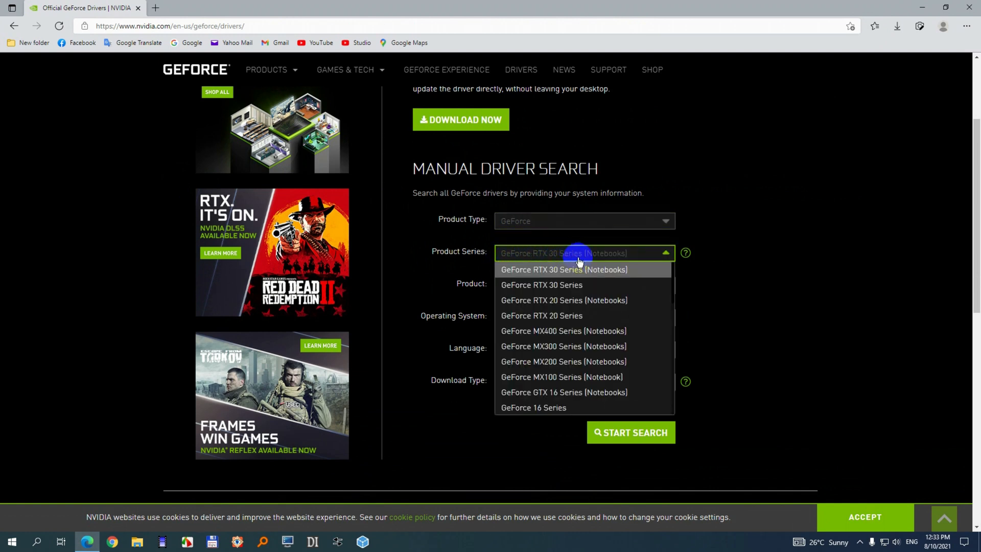
pyautogui.moveTo(573, 331)
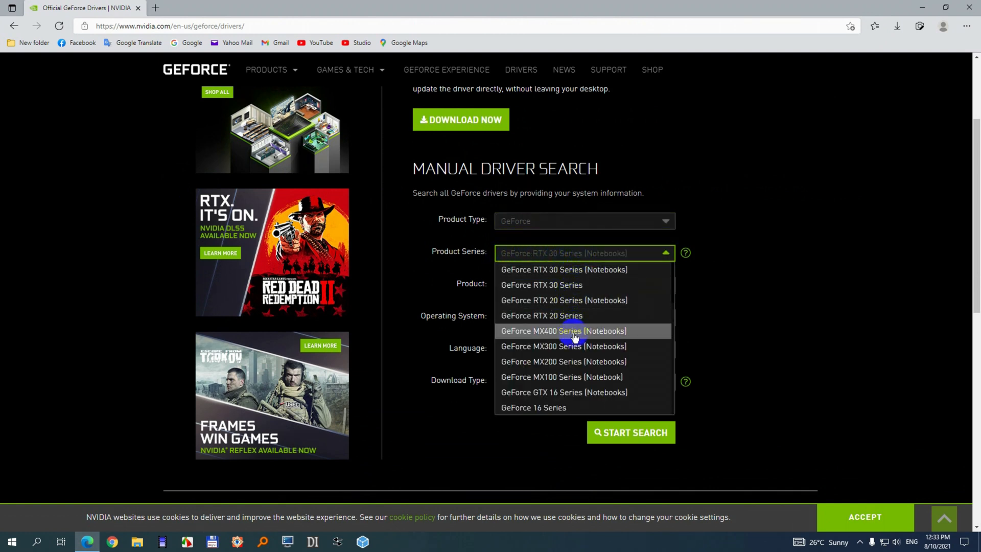
pyautogui.scroll(-3)
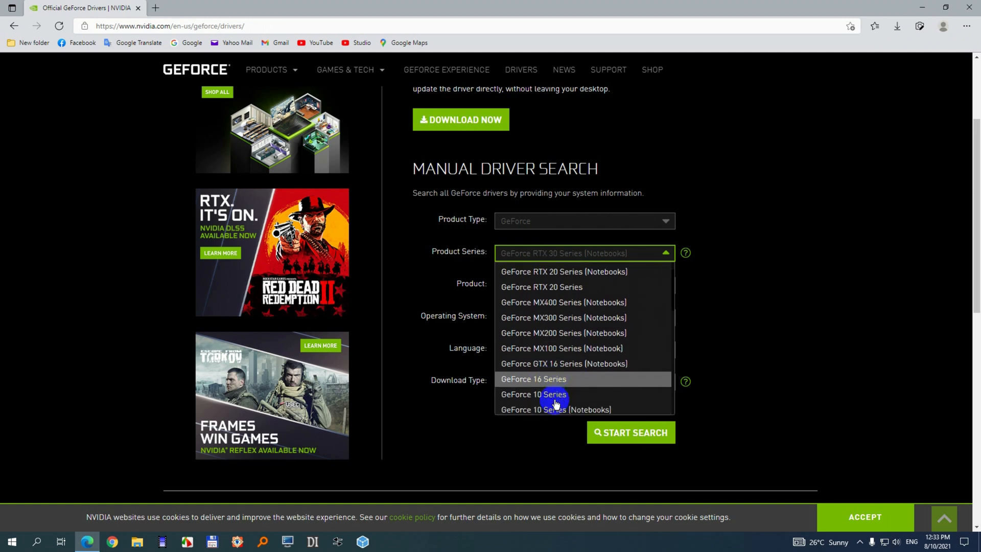
pyautogui.scroll(-3)
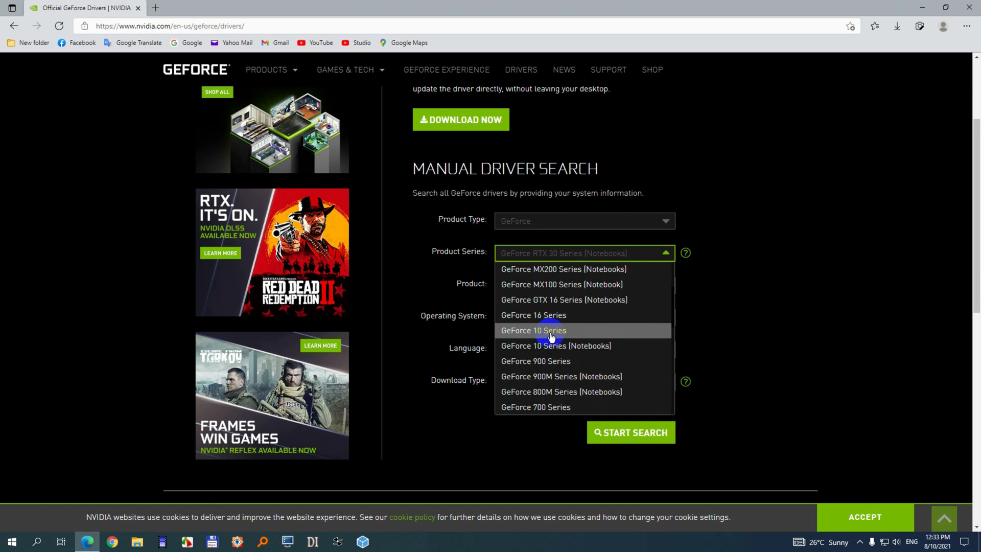
pyautogui.click(534, 330)
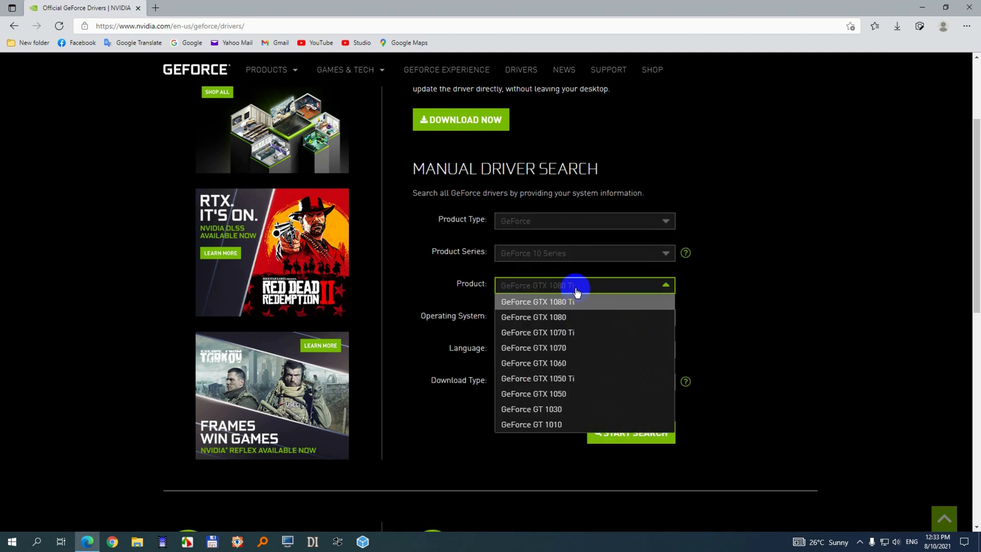
pyautogui.moveTo(567, 351)
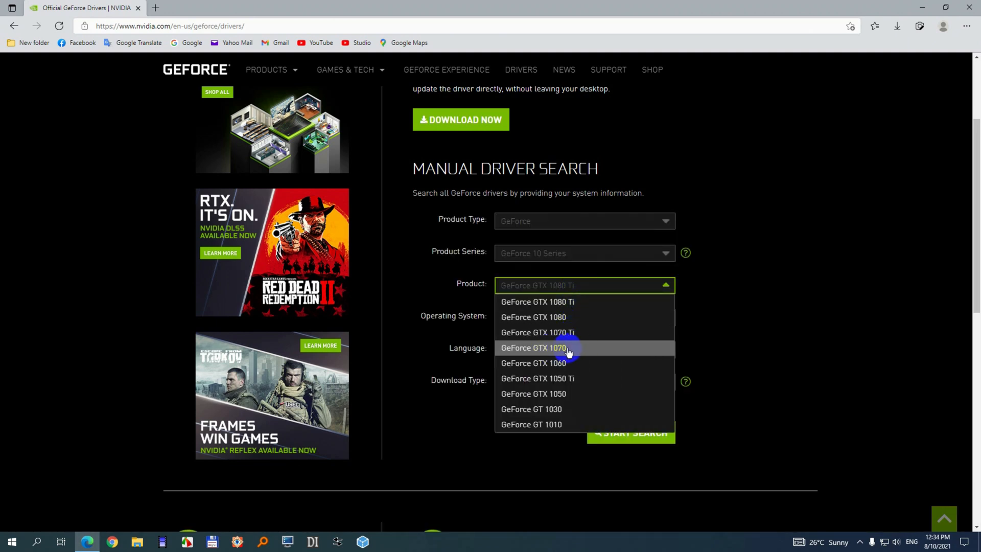
pyautogui.click(532, 347)
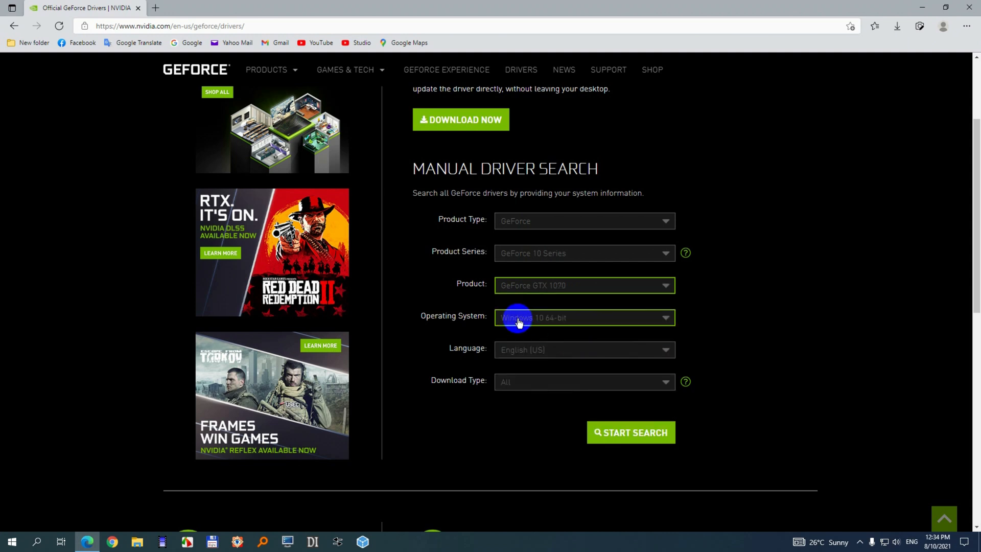
pyautogui.moveTo(551, 326)
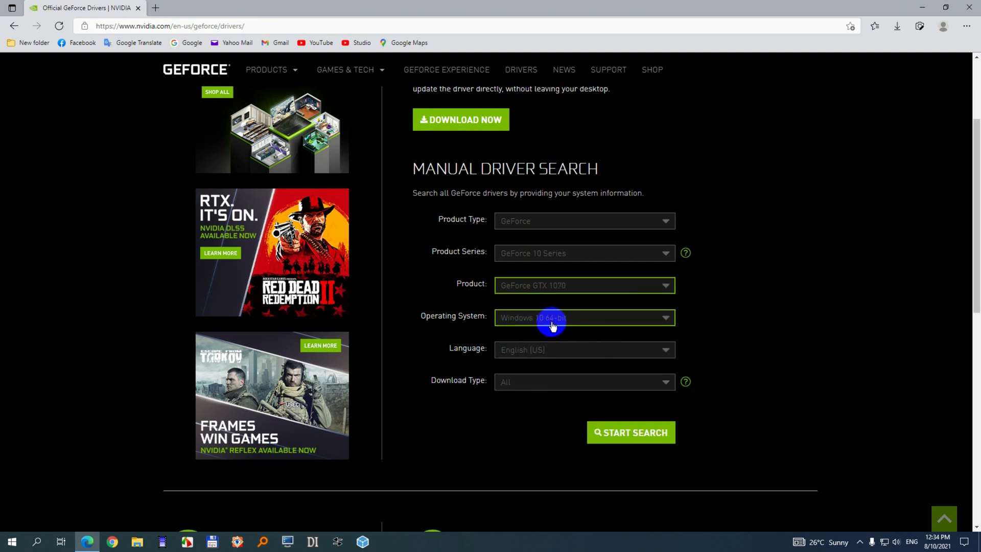
pyautogui.moveTo(544, 366)
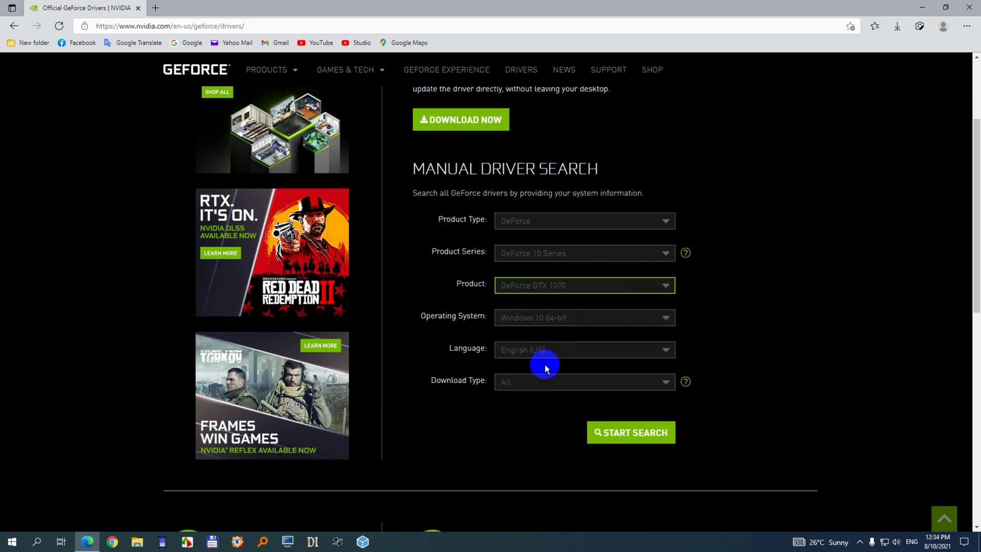
pyautogui.moveTo(644, 441)
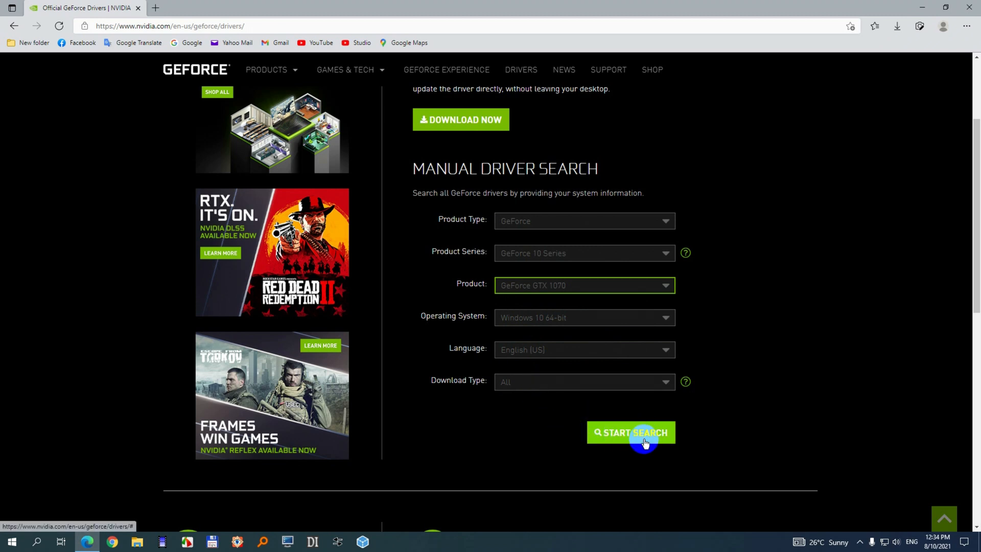
# Step: Search for the matching driver and download the NVIDIA Studio Driver 471.41 installer
pyautogui.click(630, 433)
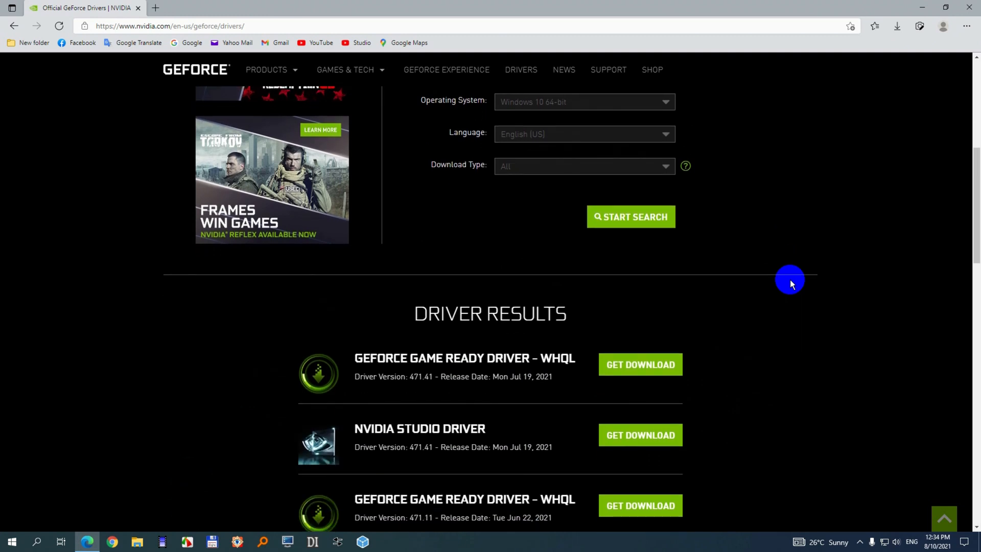
pyautogui.moveTo(423, 441)
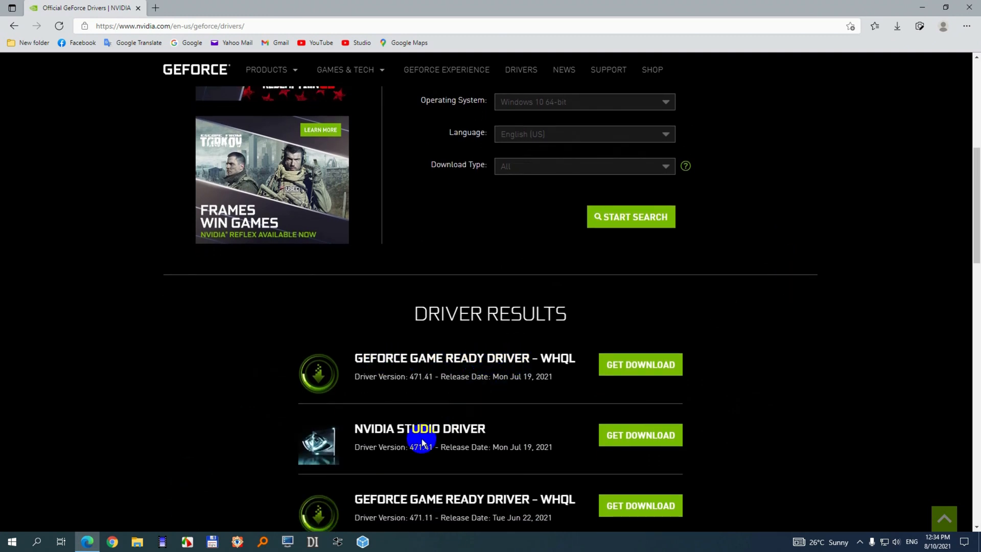
pyautogui.moveTo(434, 446)
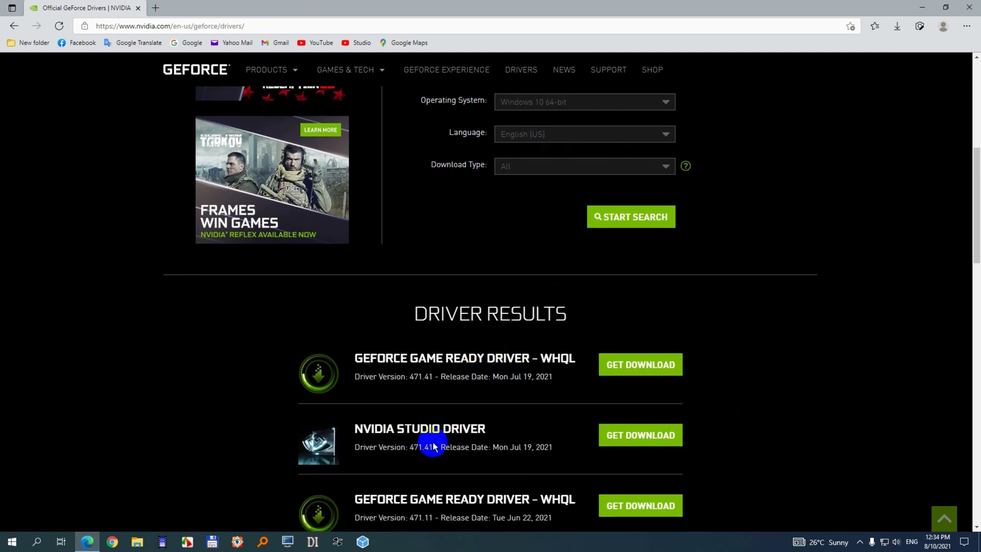
pyautogui.moveTo(535, 451)
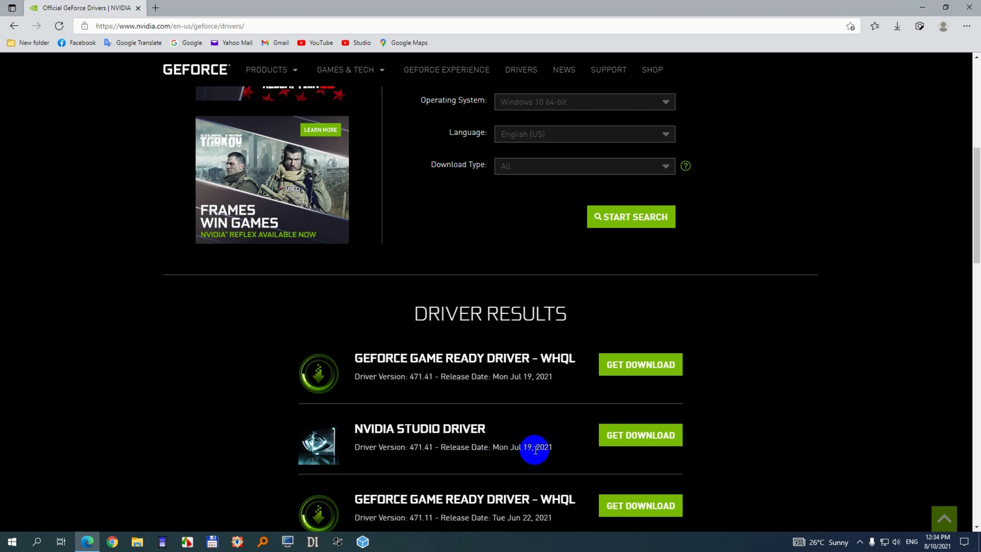
pyautogui.scroll(3)
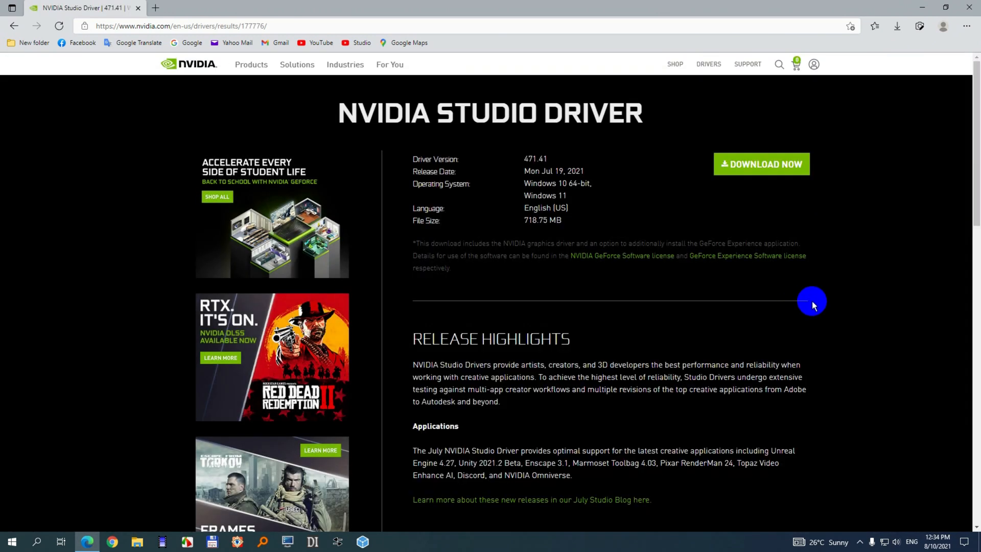
pyautogui.moveTo(735, 190)
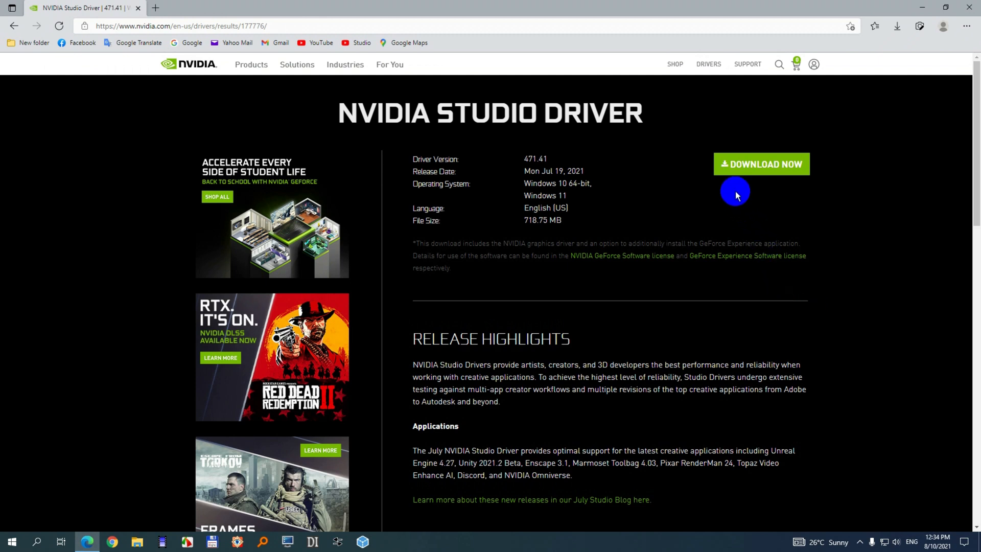
pyautogui.click(760, 164)
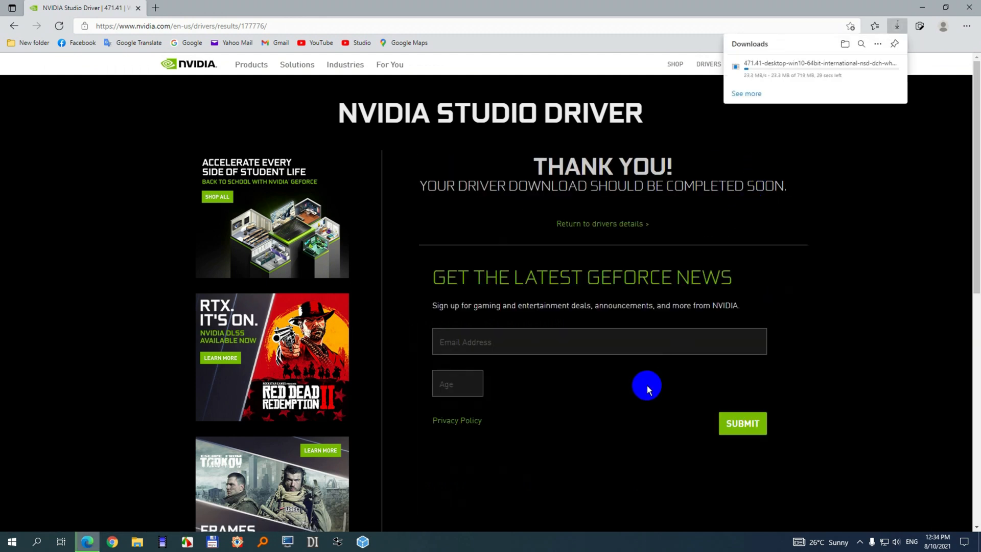
pyautogui.moveTo(791, 82)
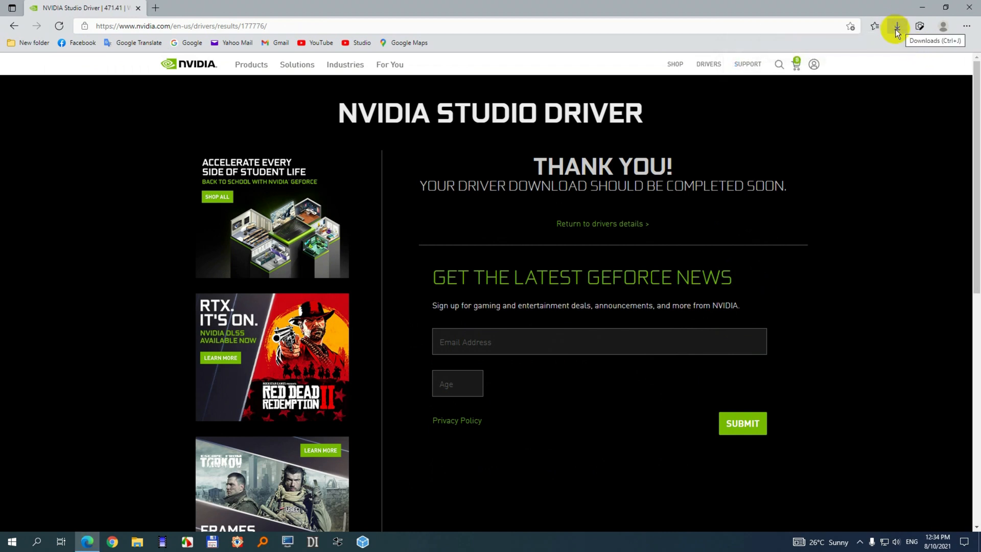
pyautogui.moveTo(103, 532)
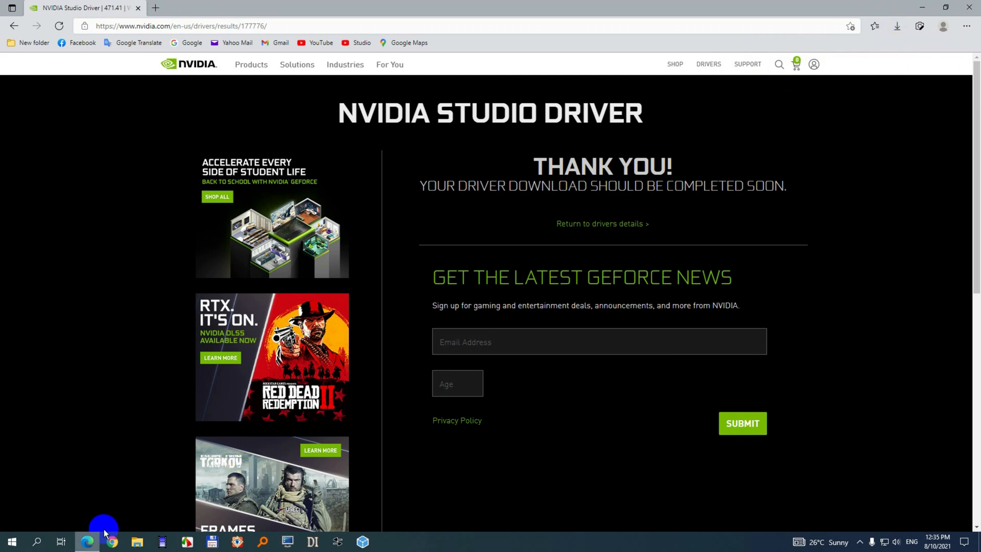
pyautogui.moveTo(87, 541)
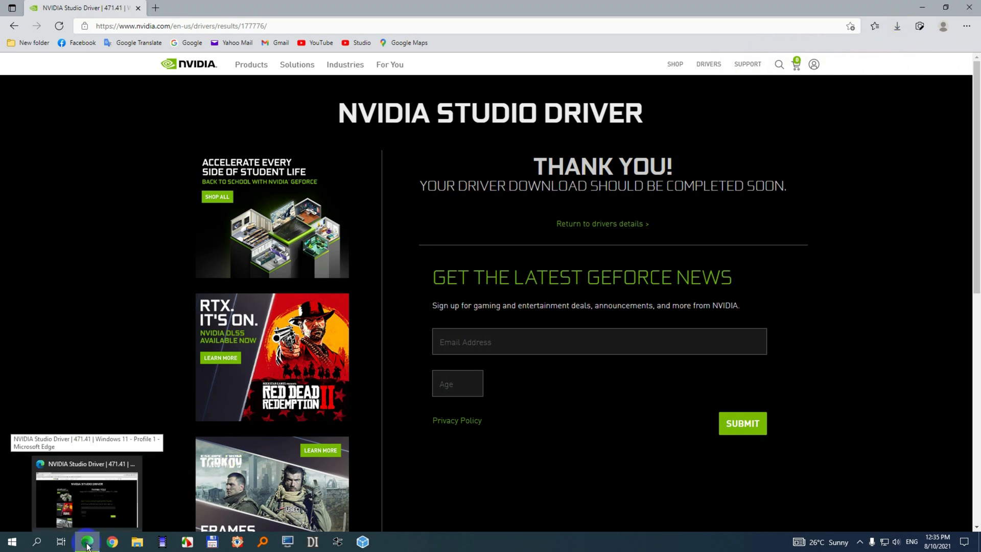
pyautogui.moveTo(896, 30)
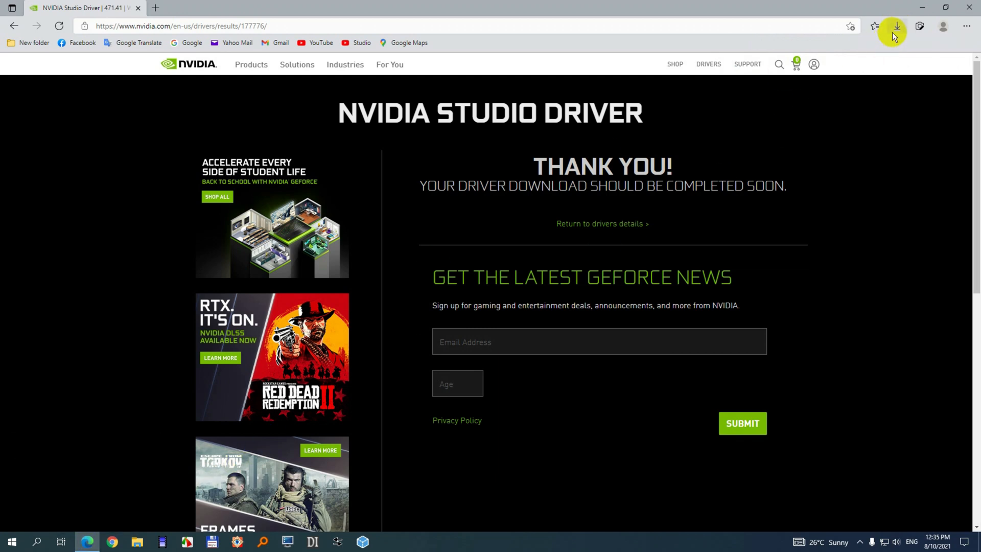
pyautogui.moveTo(894, 52)
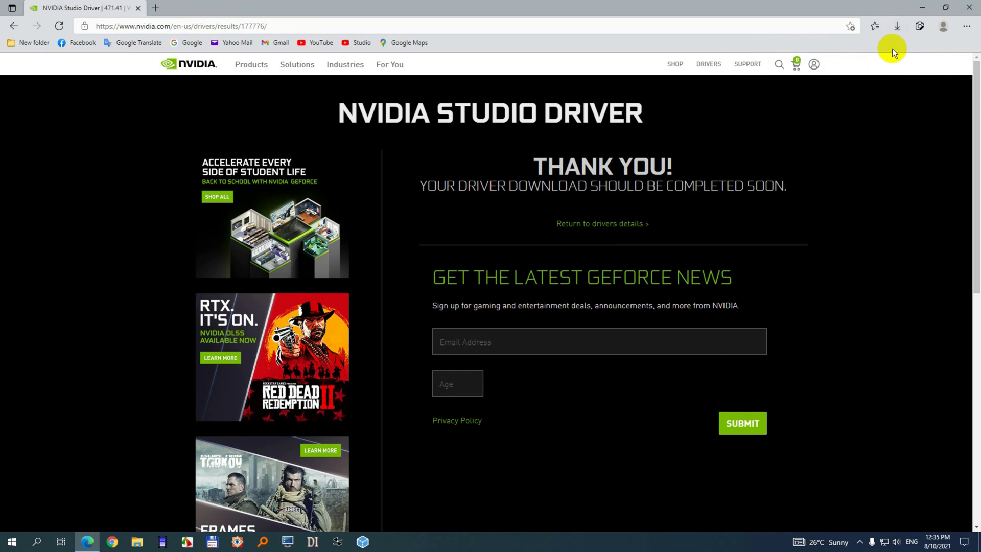
pyautogui.click(897, 26)
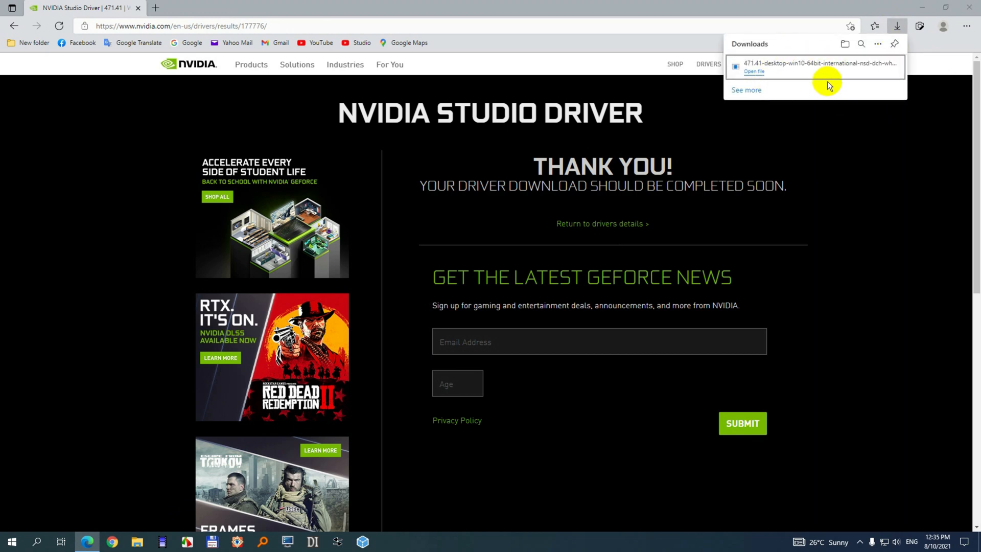
pyautogui.moveTo(864, 75)
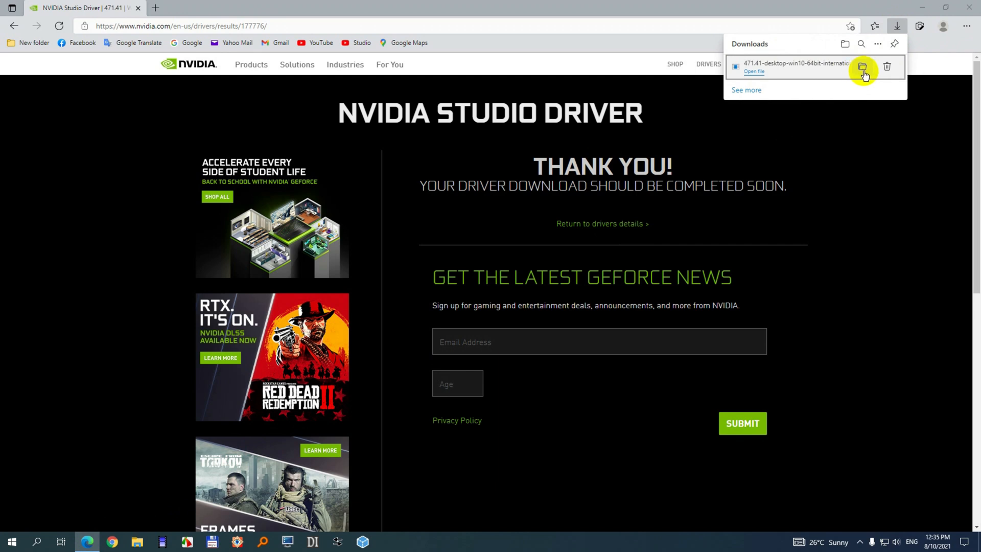
# Step: Launch the downloaded 471.41 driver from its folder and extract it to the default path
pyautogui.click(862, 67)
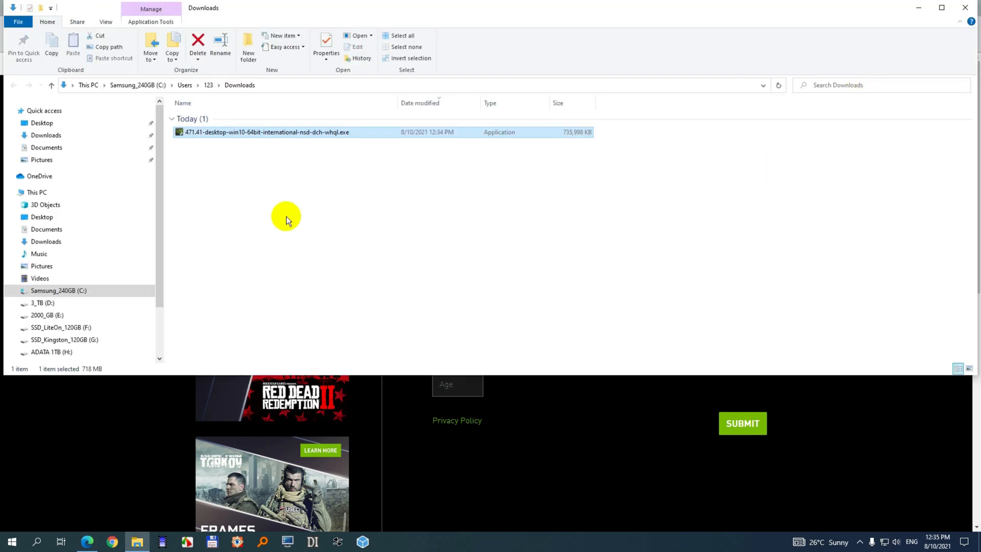
pyautogui.moveTo(288, 132)
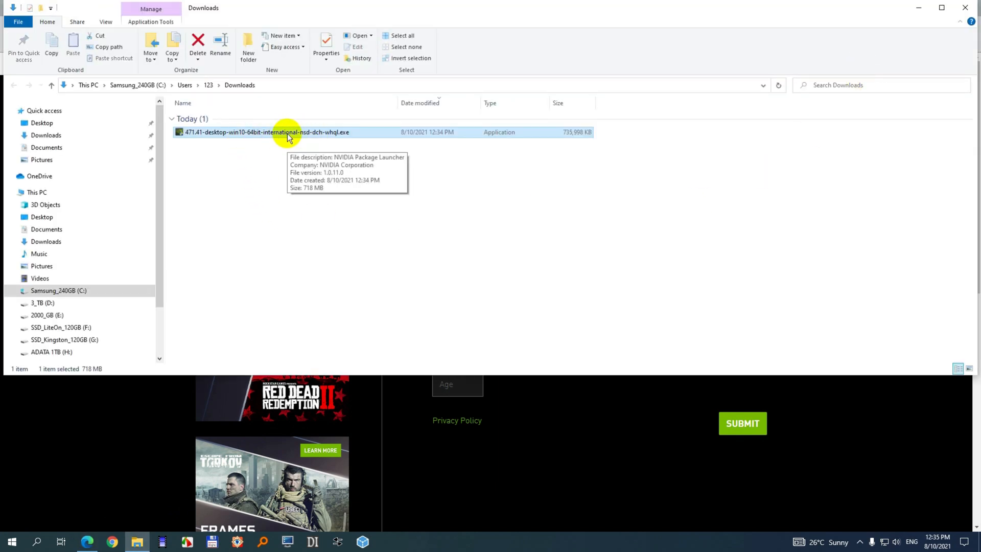
pyautogui.moveTo(546, 150)
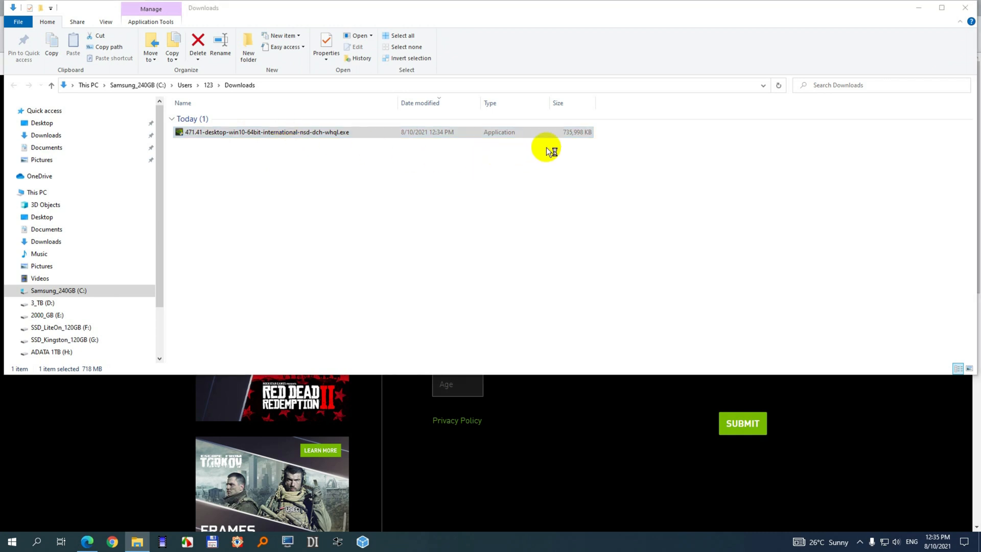
pyautogui.doubleClick(266, 132)
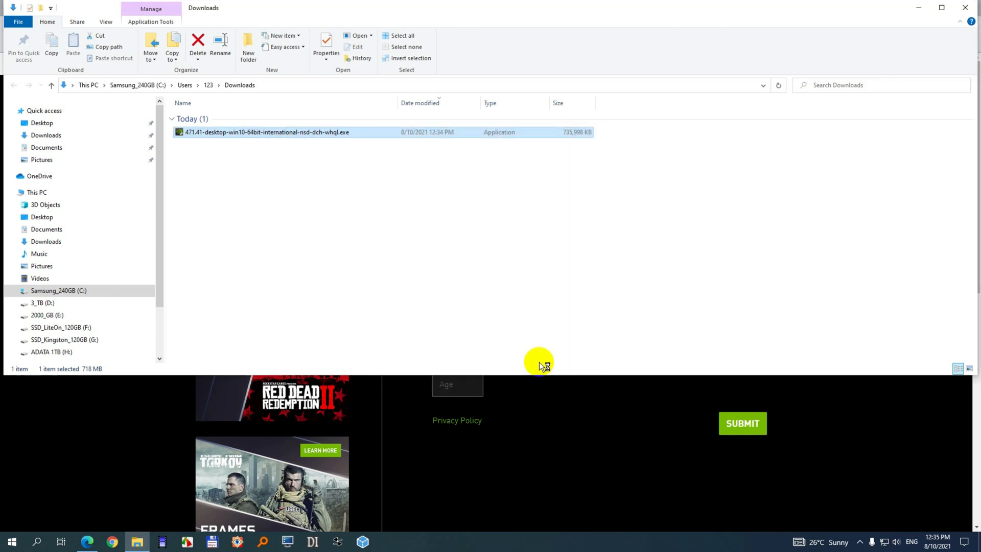
pyautogui.doubleClick(266, 132)
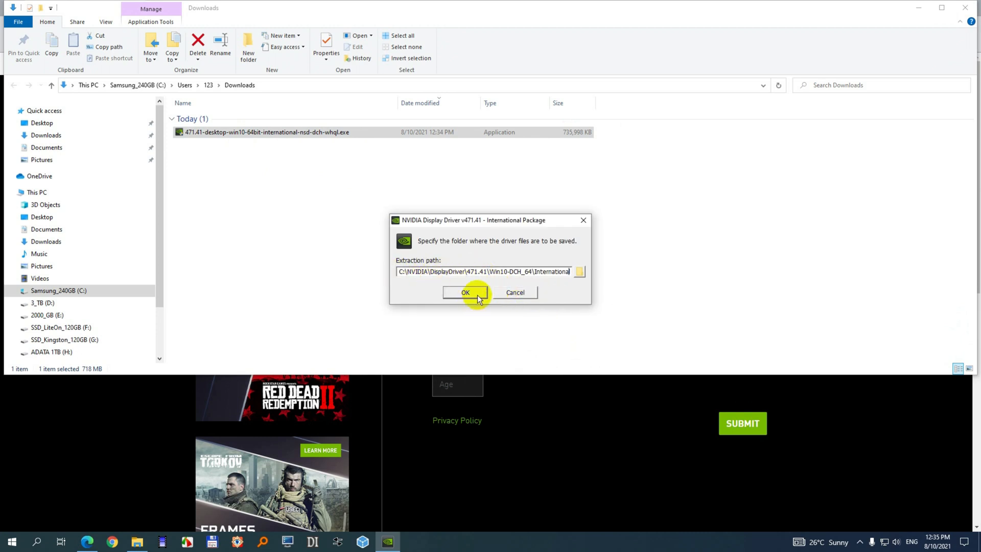
pyautogui.click(465, 292)
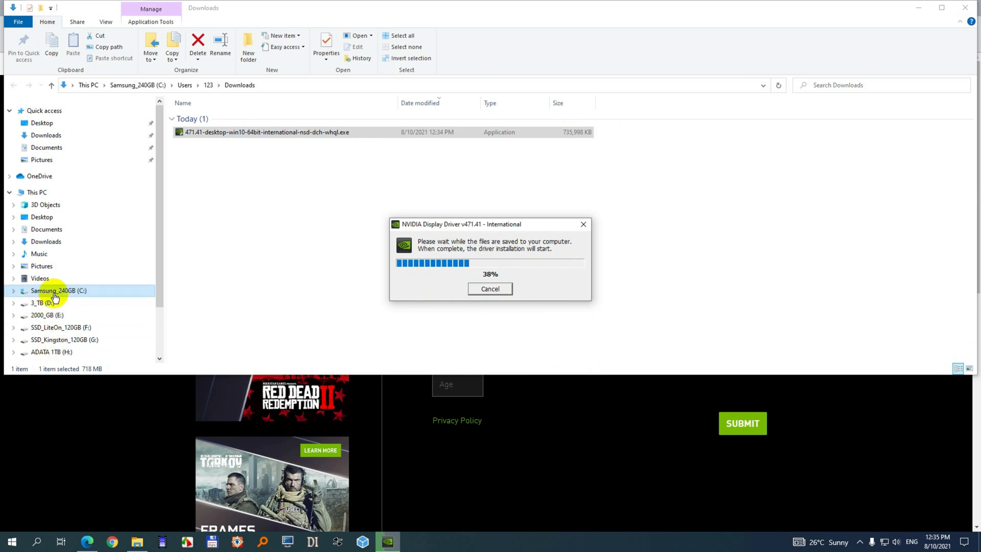
# Step: Check the C: drive's free space in its Properties, about 65 GB free
pyautogui.click(59, 290)
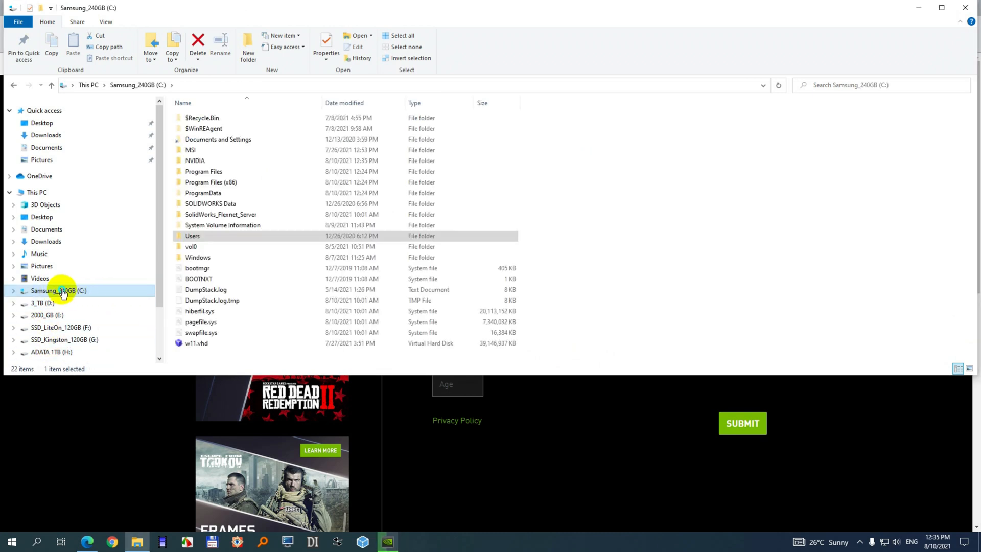
pyautogui.rightClick(59, 290)
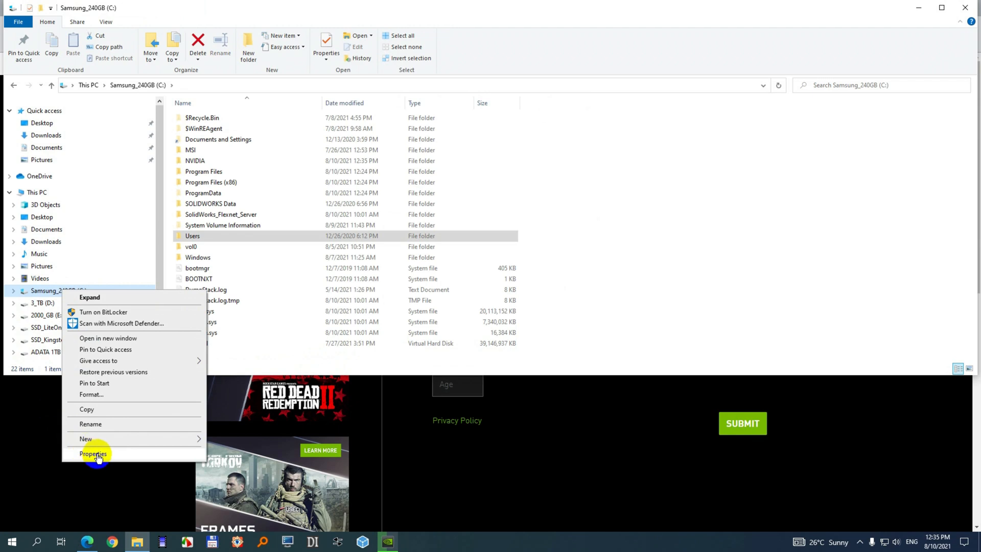
pyautogui.click(93, 454)
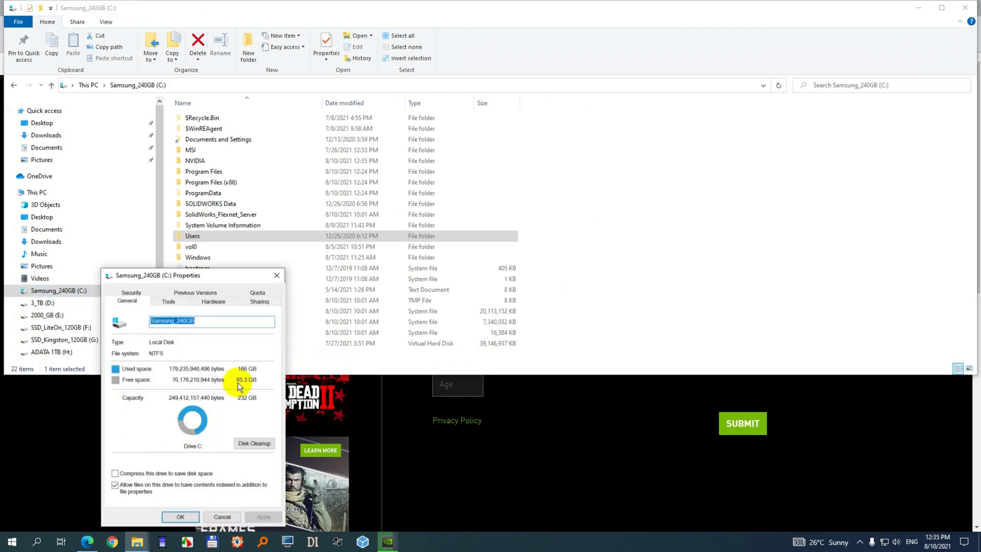
pyautogui.moveTo(190, 435)
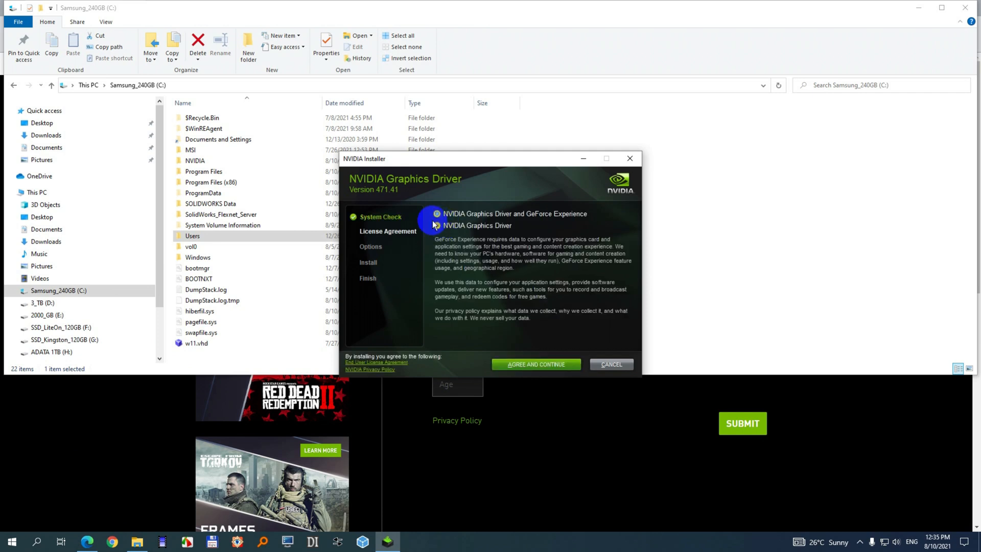
# Step: Choose Graphics Driver only, accept the license, and start a custom clean installation
pyautogui.click(437, 225)
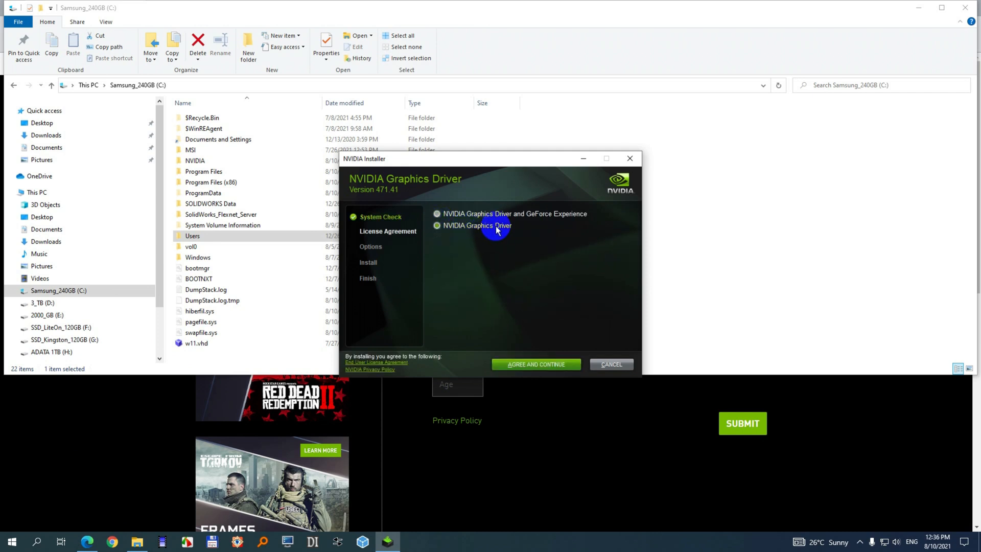
pyautogui.moveTo(536, 365)
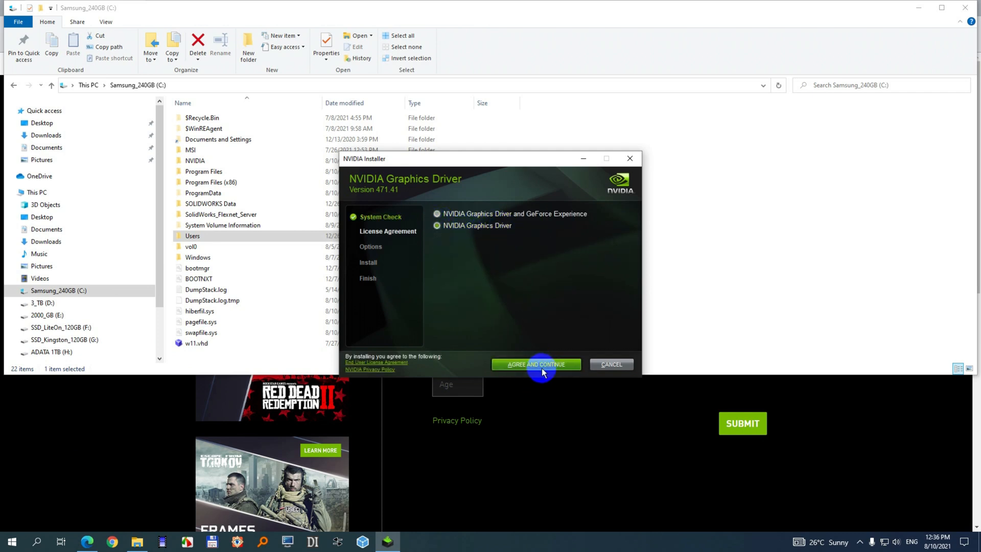
pyautogui.click(535, 364)
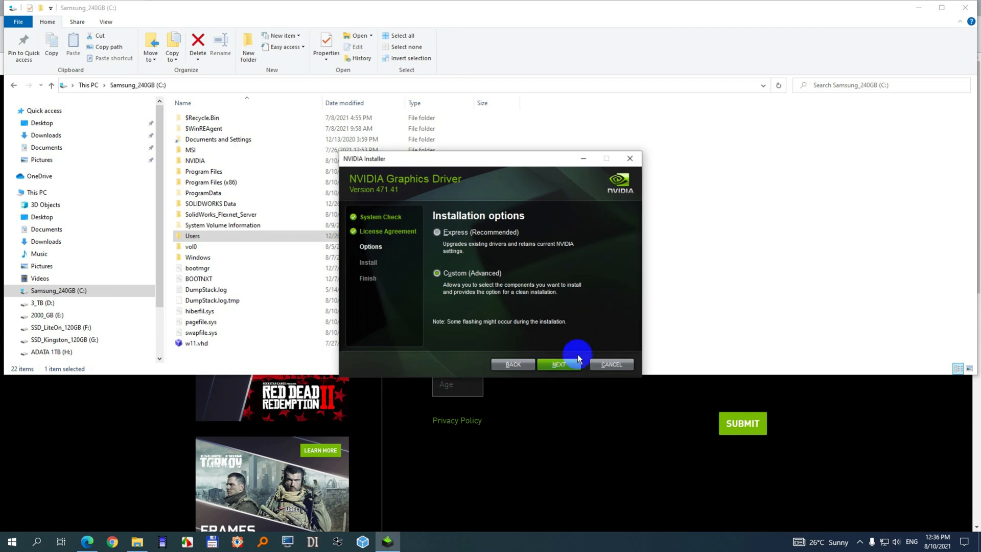
pyautogui.click(558, 364)
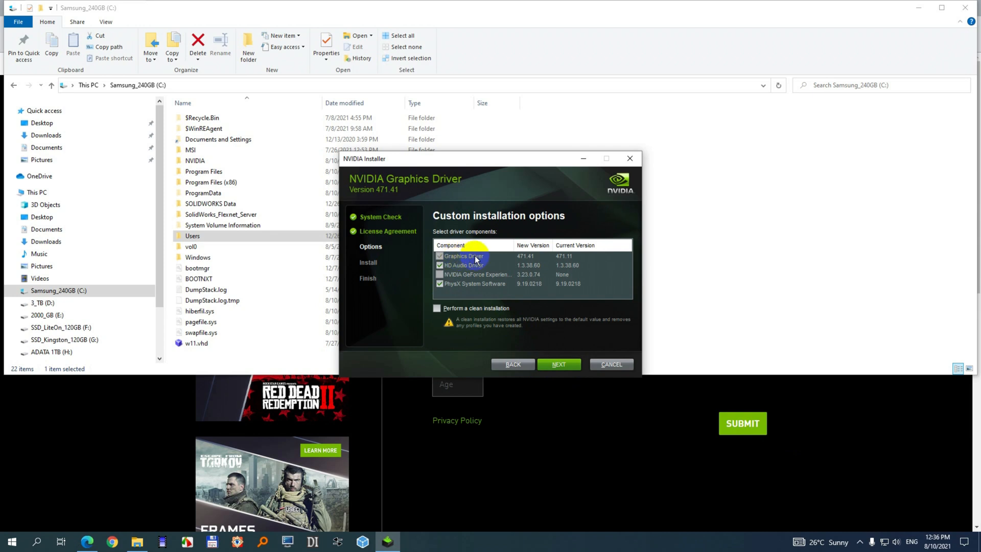
pyautogui.moveTo(568, 258)
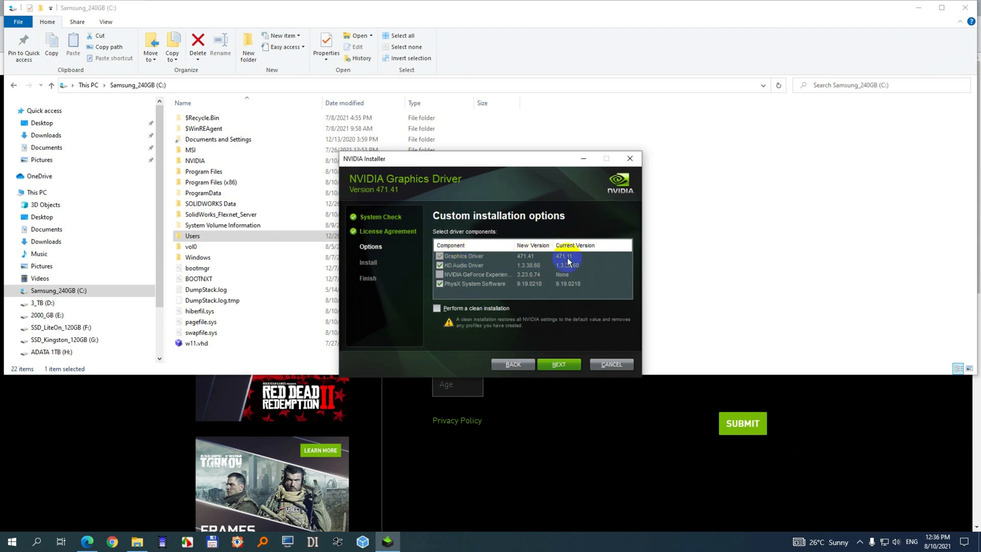
pyautogui.moveTo(515, 284)
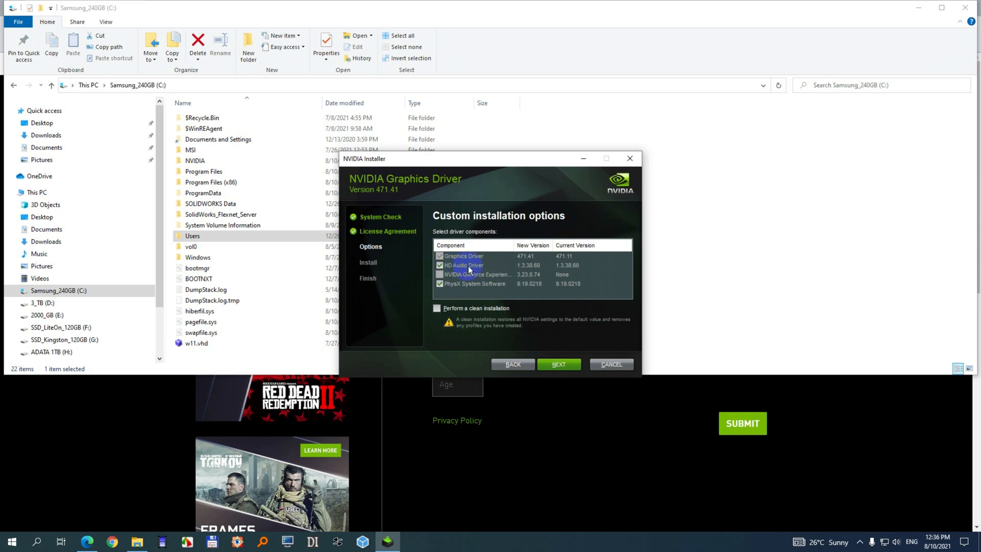
pyautogui.moveTo(562, 270)
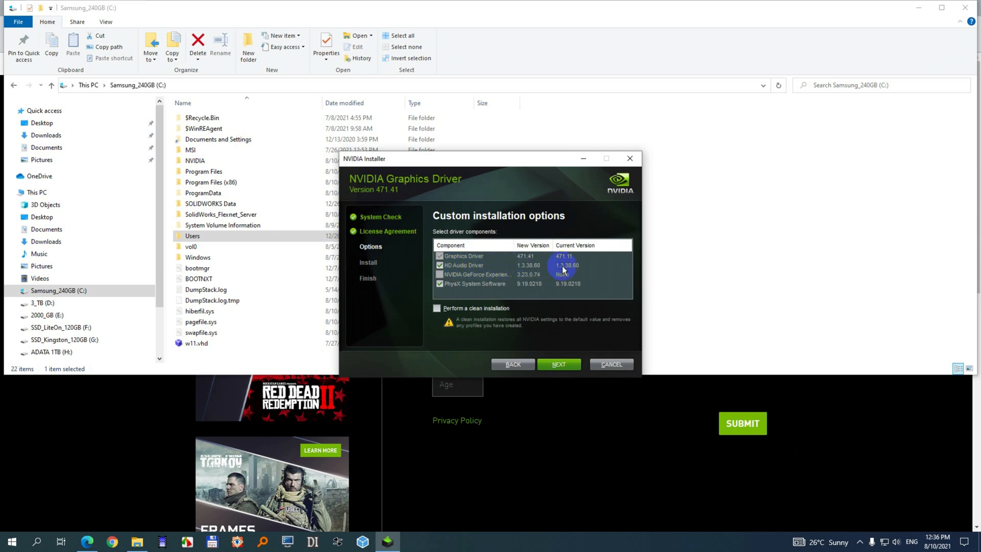
pyautogui.moveTo(491, 277)
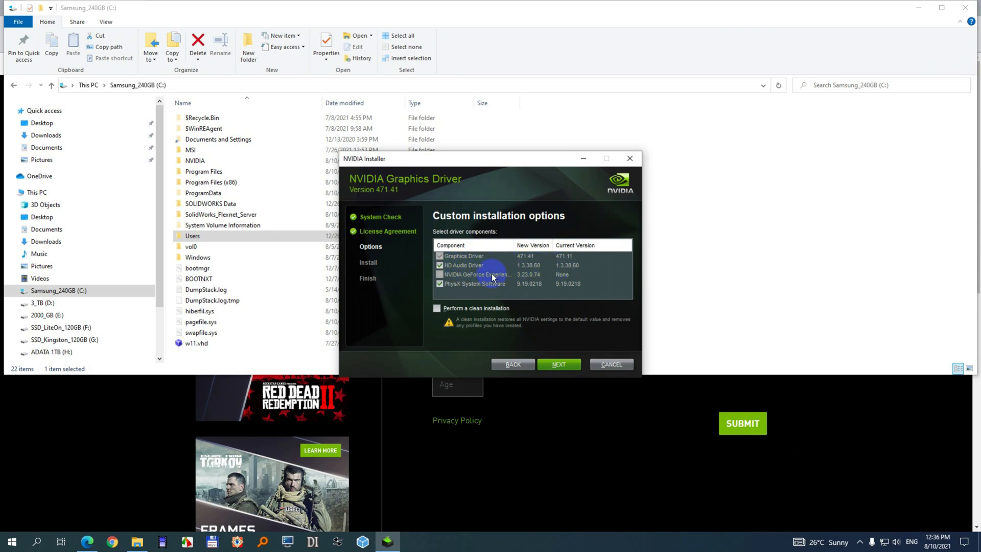
pyautogui.moveTo(465, 288)
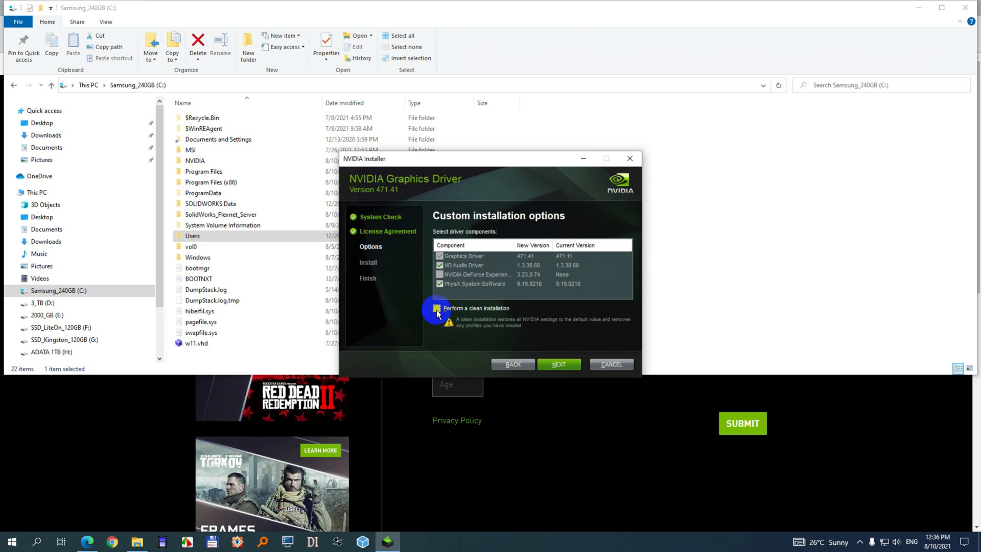
pyautogui.click(437, 308)
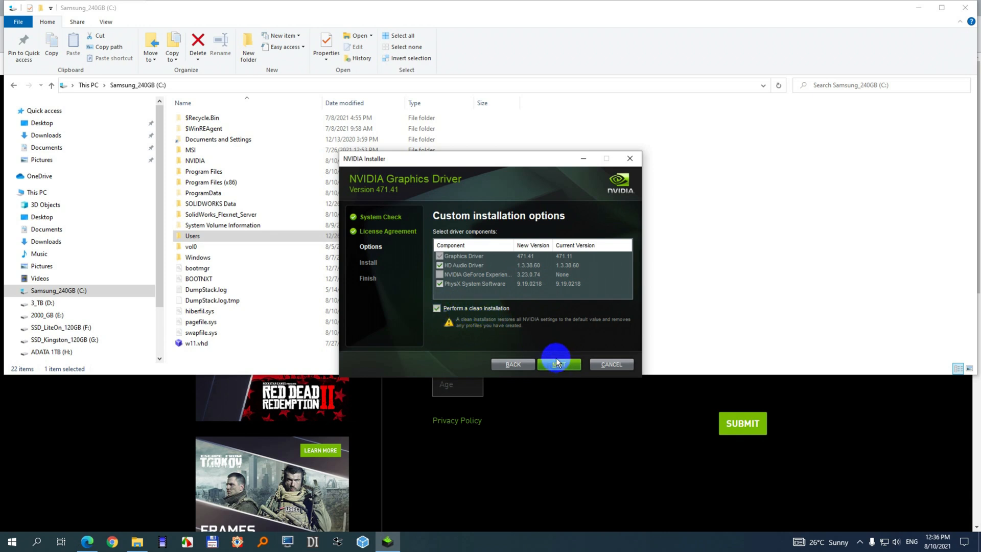
pyautogui.click(558, 365)
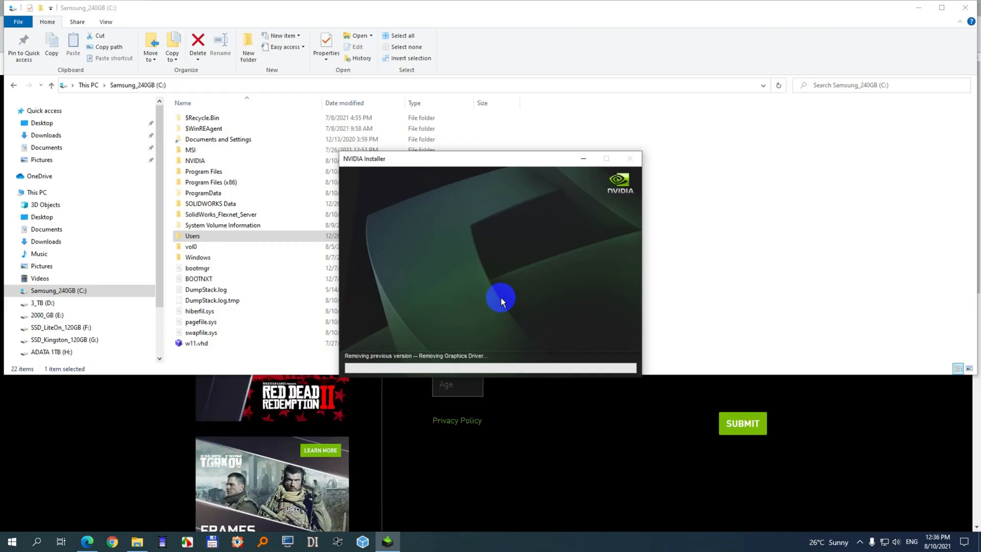
pyautogui.moveTo(457, 275)
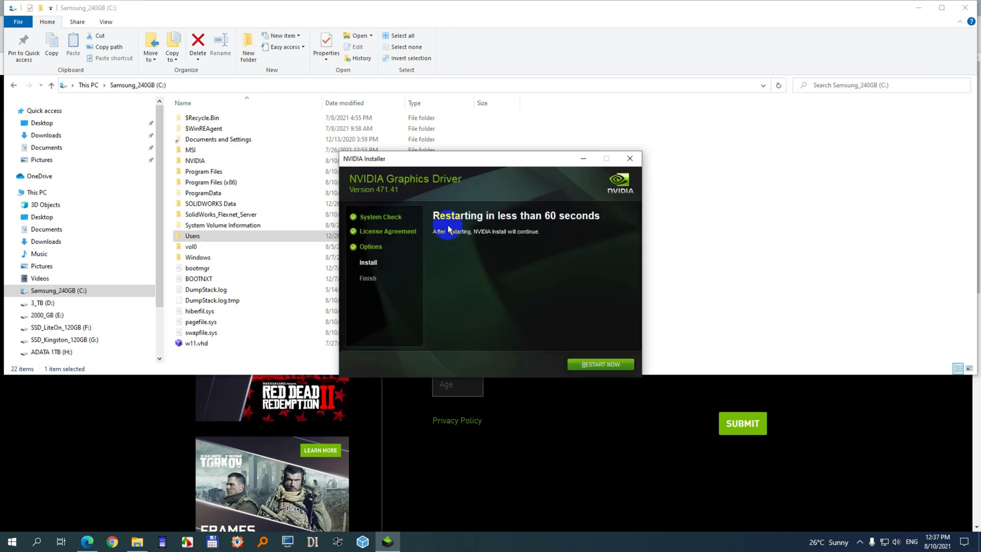
pyautogui.moveTo(567, 357)
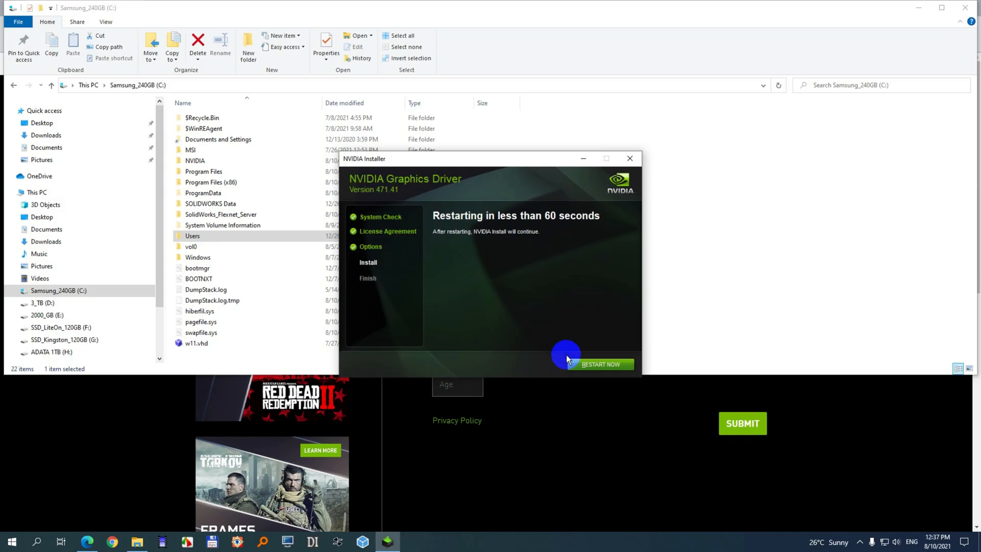
# Step: Restart the PC and close the installer once Graphics Driver 471.41 and HD Audio are installed
pyautogui.click(599, 364)
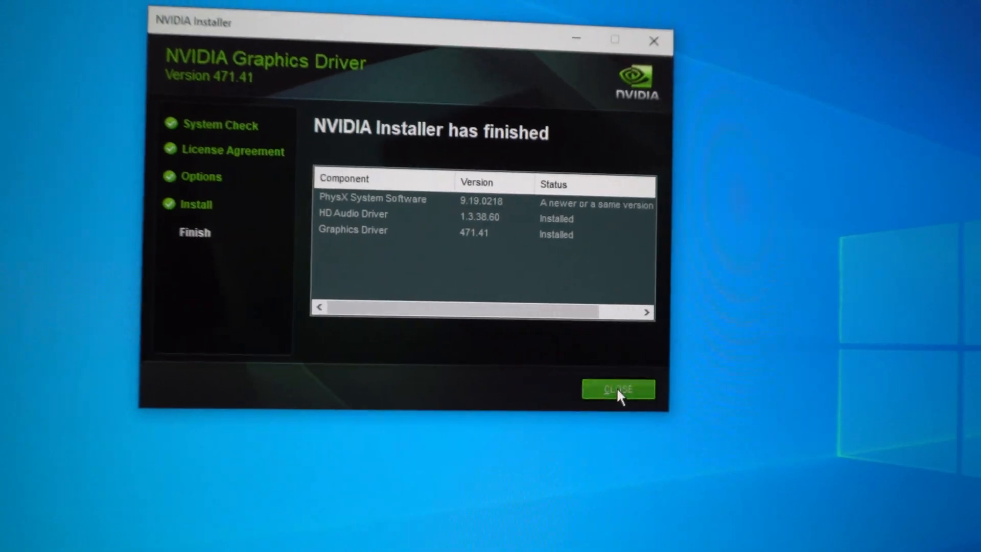
pyautogui.click(618, 389)
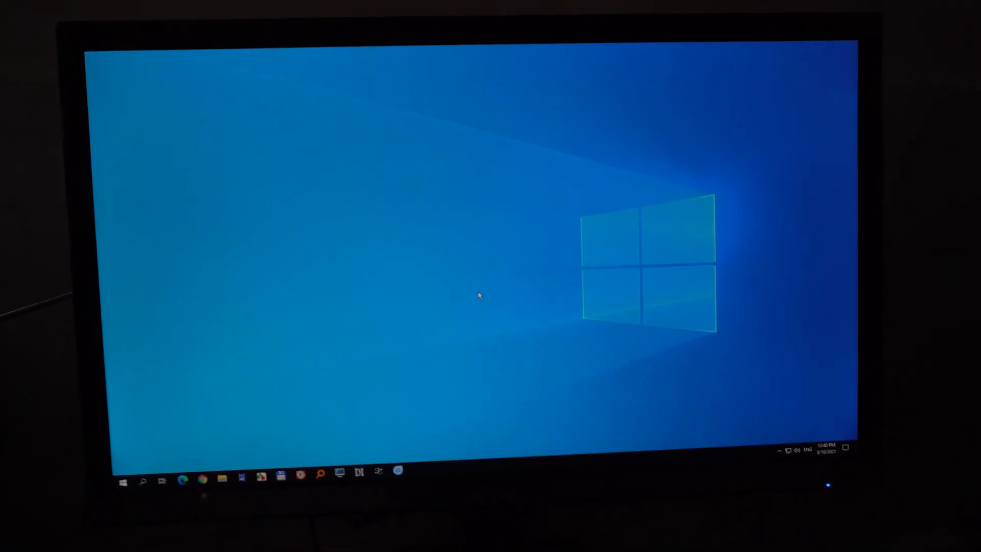